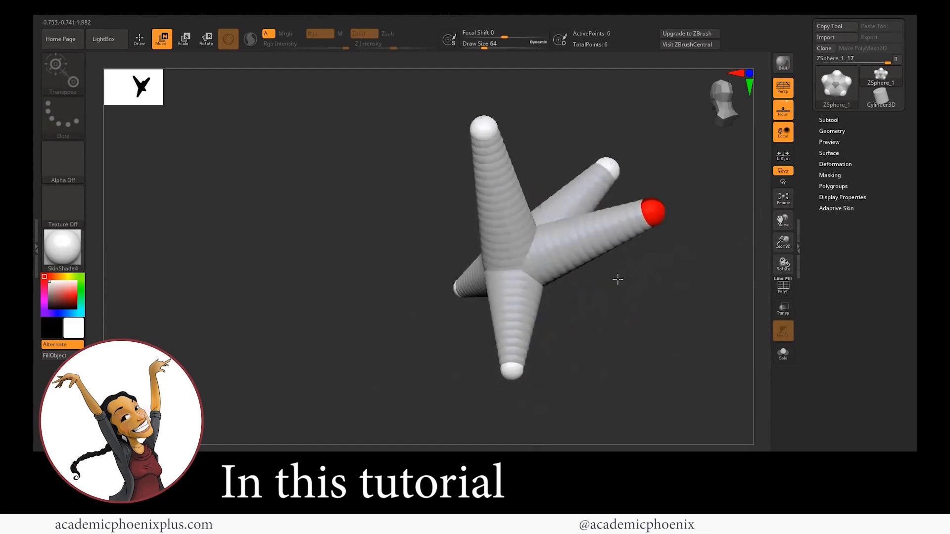
# Scroll the ZBrushCore website through the product overview to the free training videos section
pyautogui.click(184, 39)
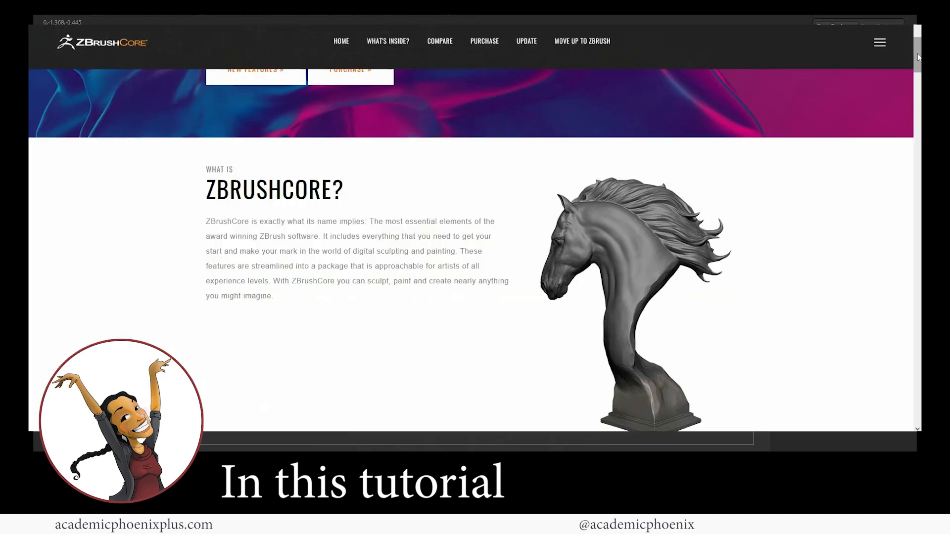
pyautogui.scroll(-3)
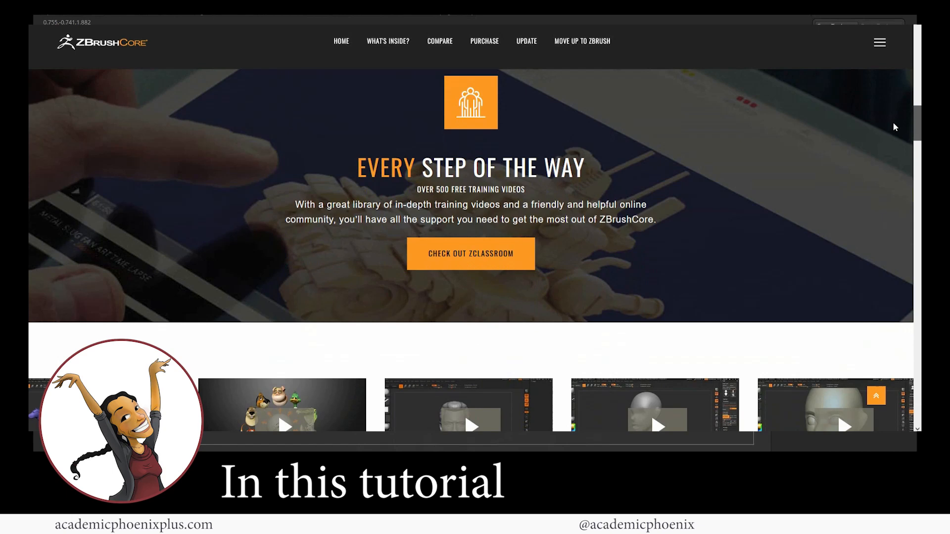
pyautogui.scroll(-3)
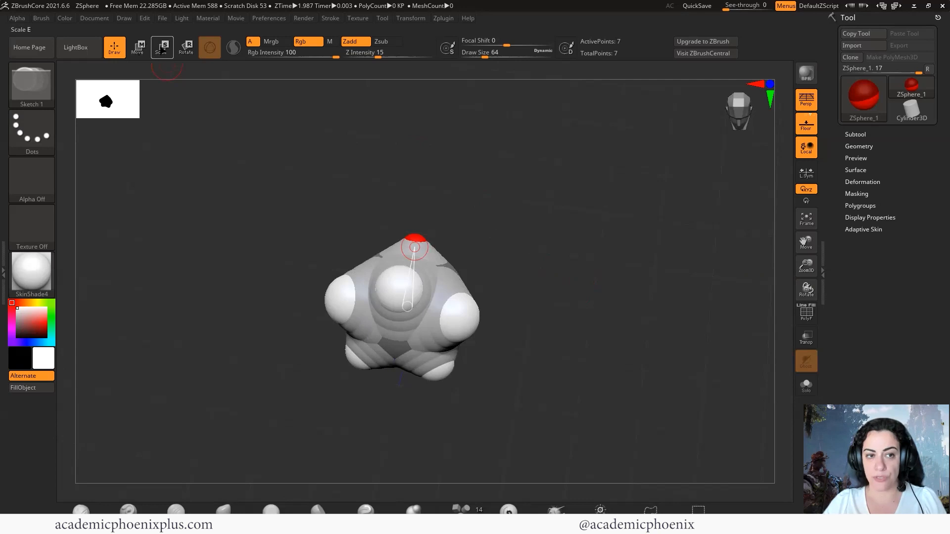
# Undo the extra top sphere and turn the view to face the armature's front
pyautogui.click(115, 47)
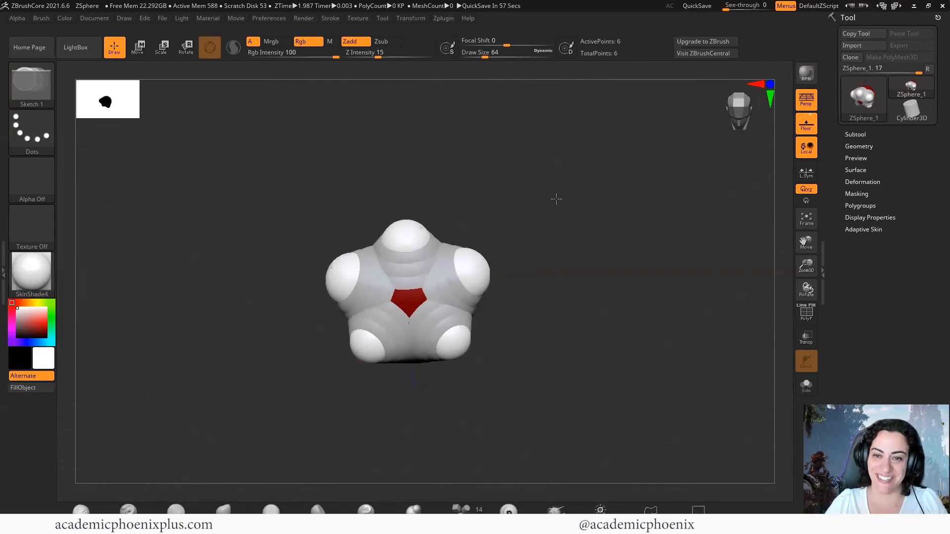
pyautogui.moveTo(555, 199); pyautogui.dragTo(551, 238)
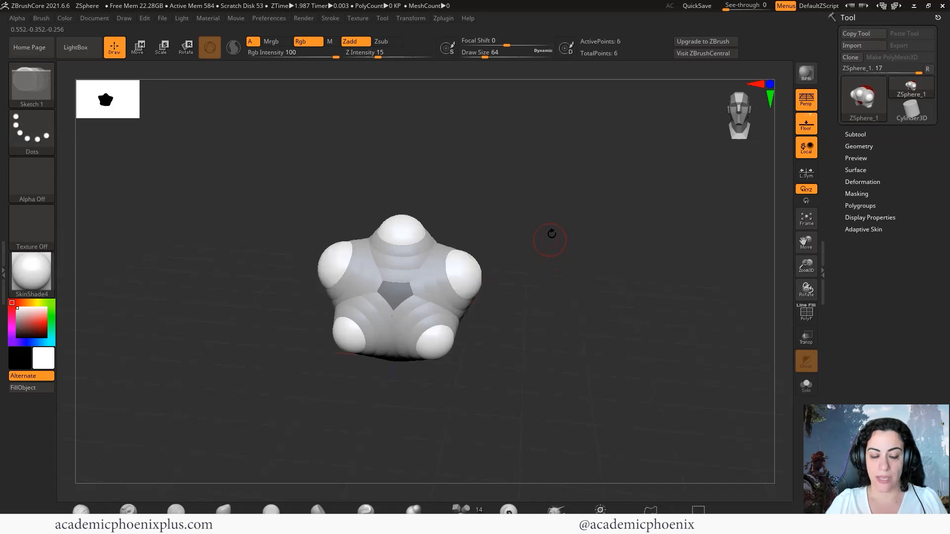
# Cycle through Move, Scale and Rotate modes, then drag the right child sphere out into a limb
pyautogui.click(137, 48)
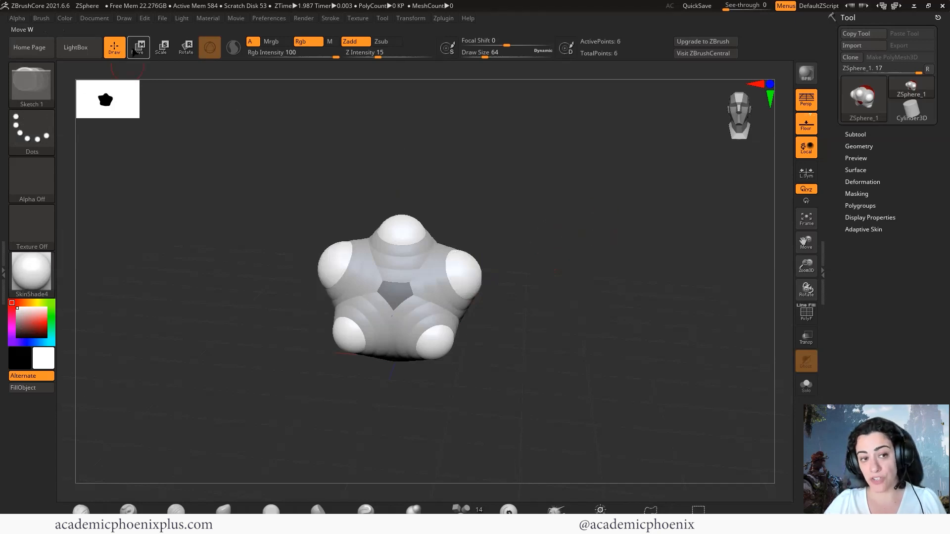
pyautogui.click(138, 47)
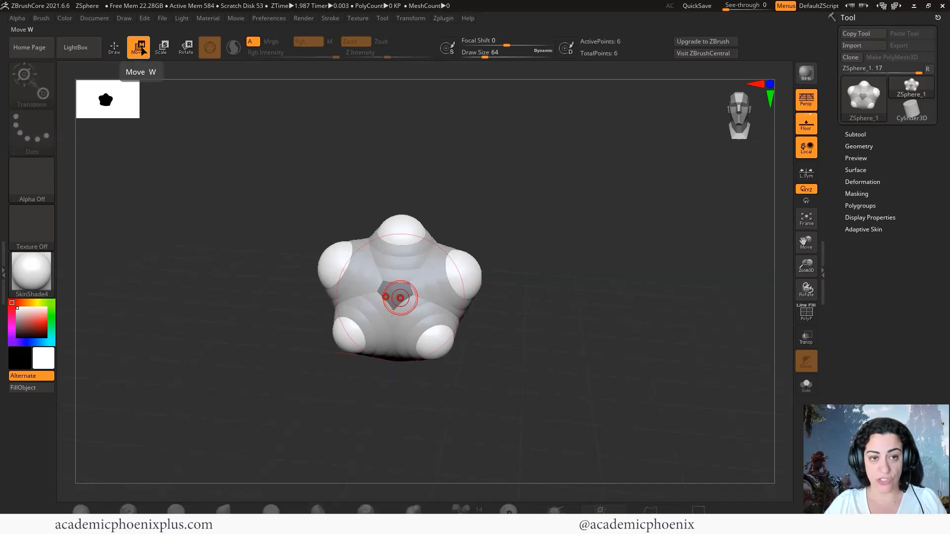
pyautogui.click(114, 47)
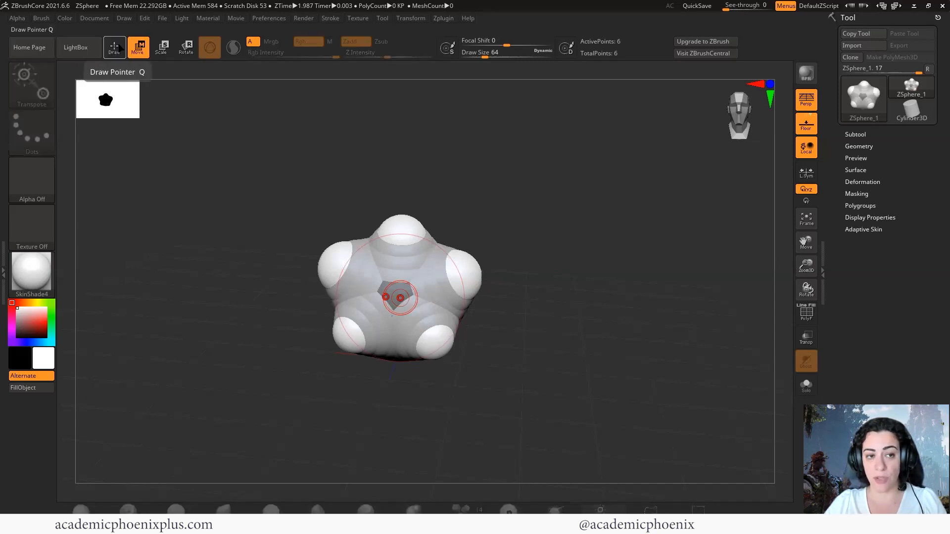
pyautogui.click(162, 48)
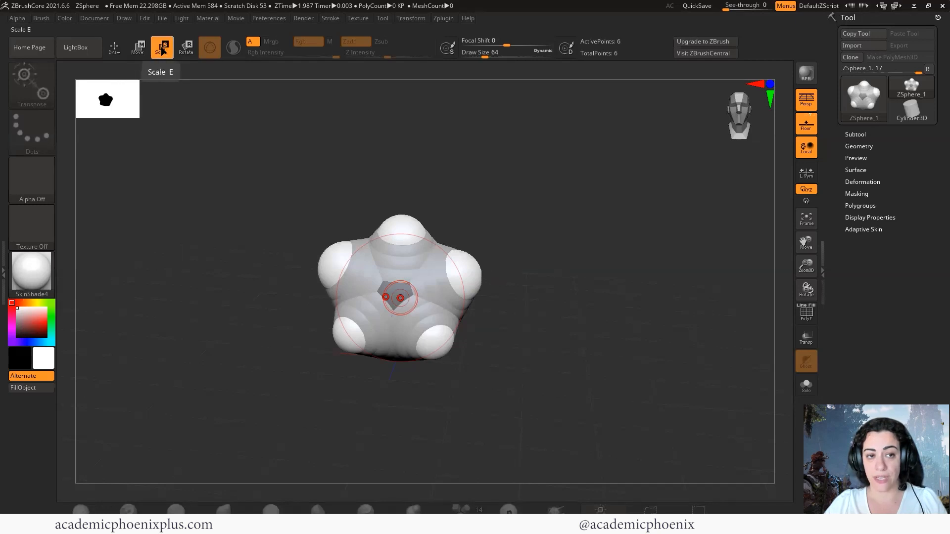
pyautogui.click(186, 48)
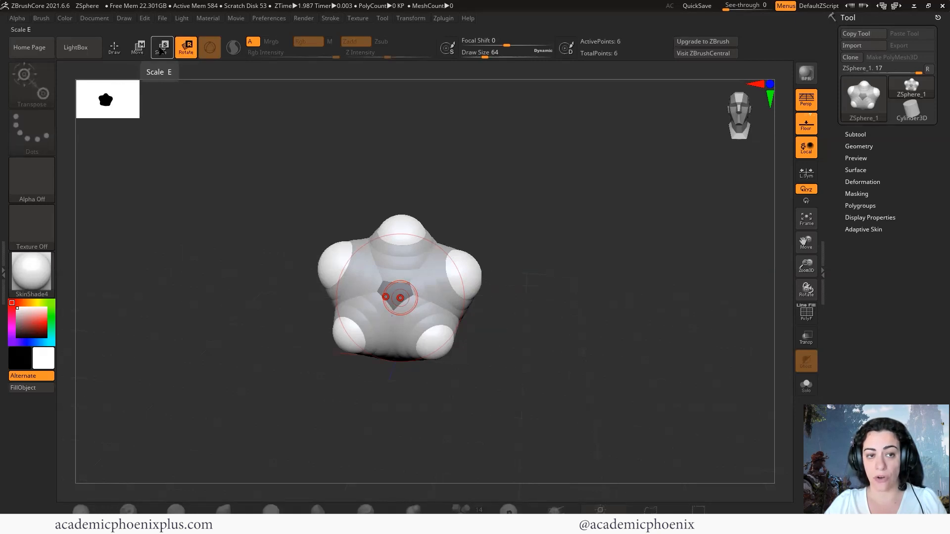
pyautogui.click(138, 48)
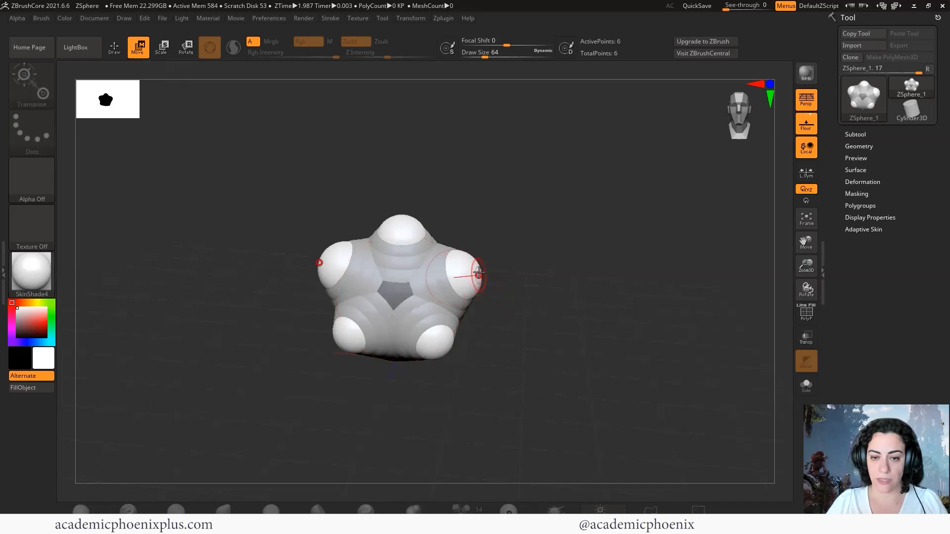
pyautogui.moveTo(478, 275); pyautogui.dragTo(521, 279)
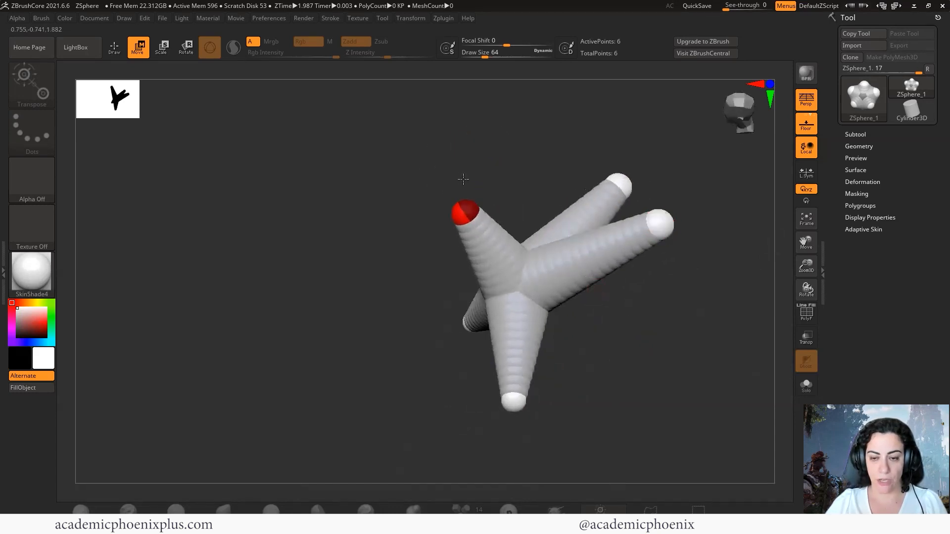
# Switch to Scale mode to enlarge the sphere capping the upward neck limb
pyautogui.click(162, 47)
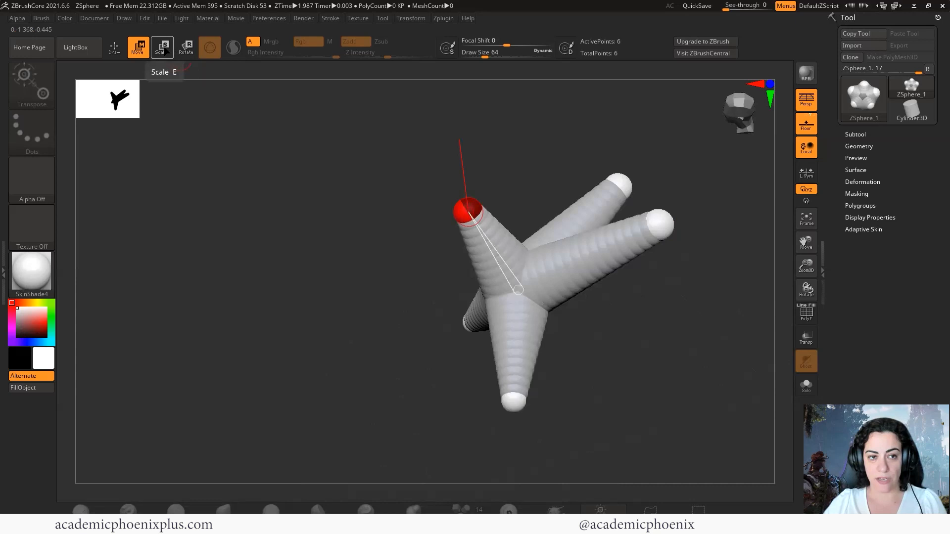
pyautogui.click(162, 47)
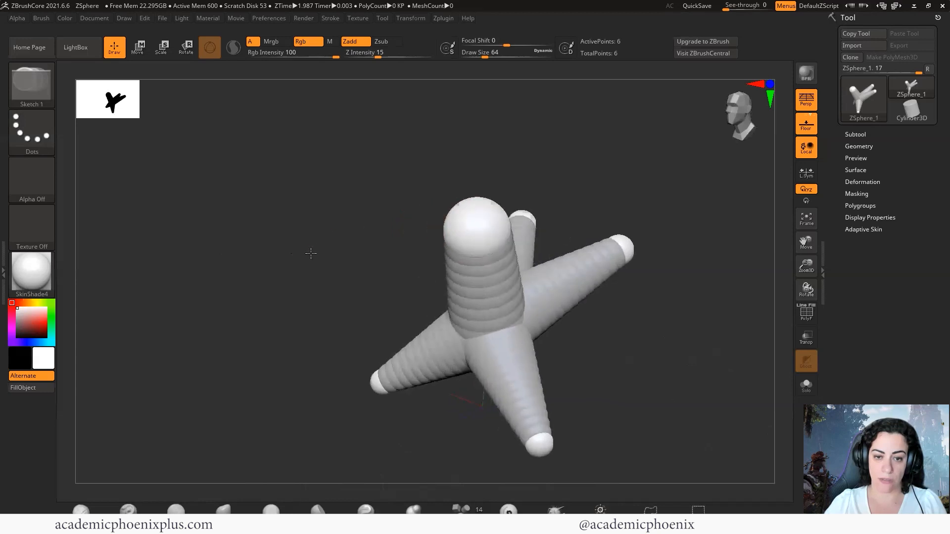
# Add a sphere at the neck tip and pull it forward to start the head
pyautogui.click(464, 219)
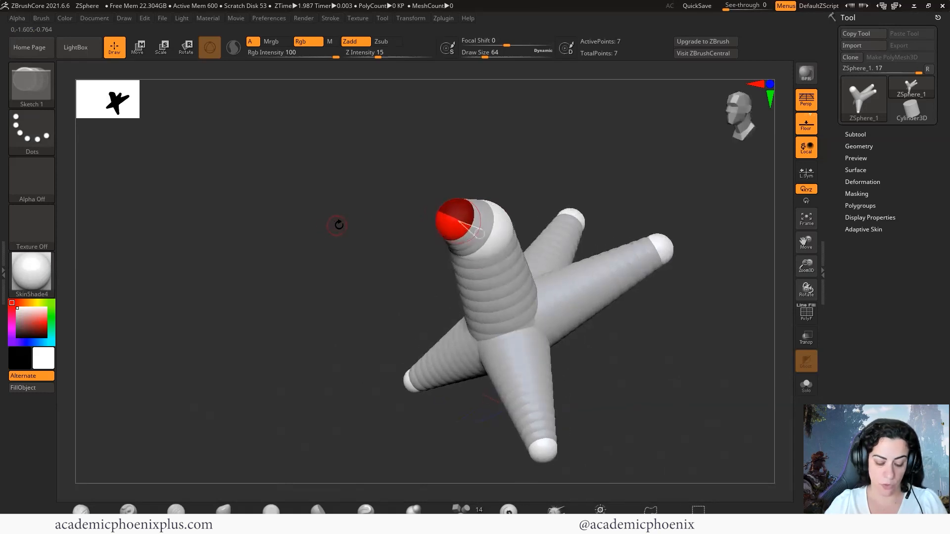
pyautogui.click(137, 47)
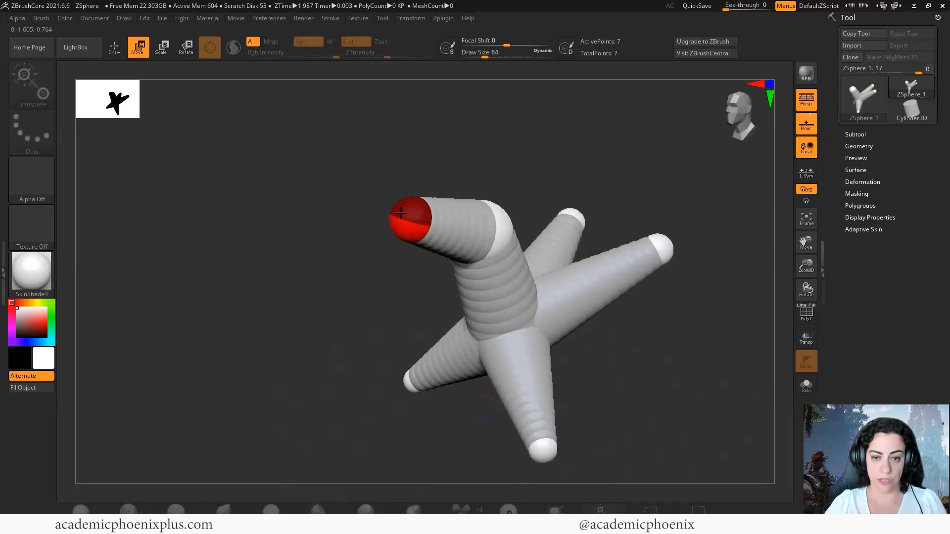
pyautogui.click(161, 47)
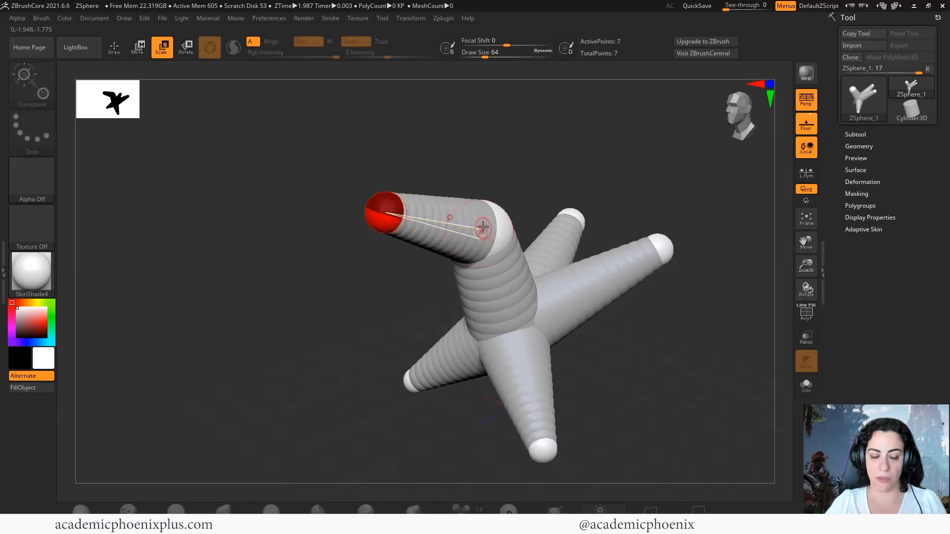
# In Rotate mode, orbit around the armature and swing the head segment upward from the neck
pyautogui.click(186, 48)
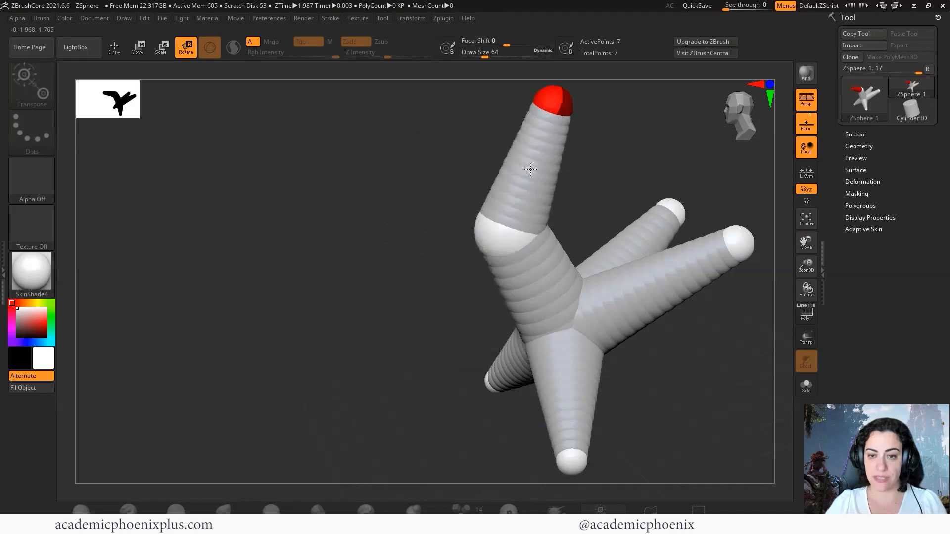
pyautogui.moveTo(529, 170); pyautogui.dragTo(545, 327)
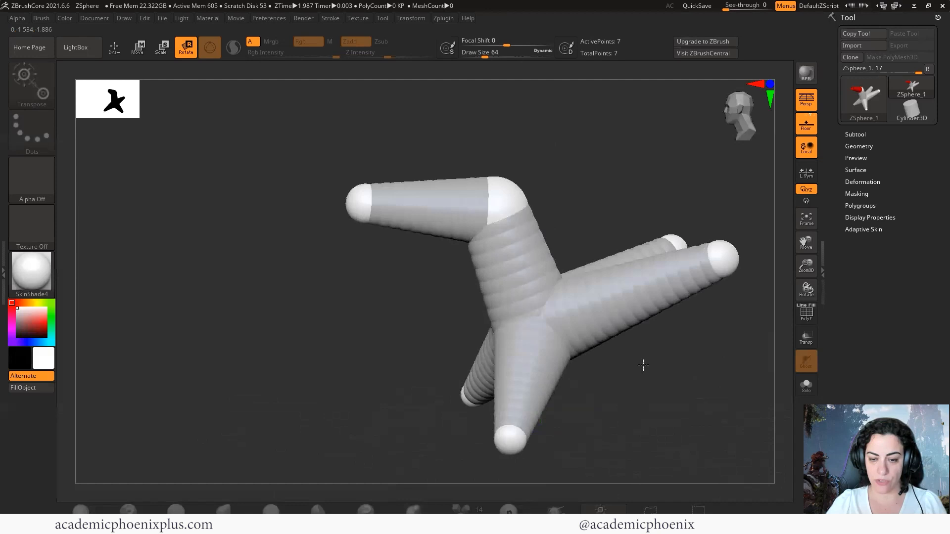
pyautogui.moveTo(642, 365); pyautogui.dragTo(505, 319)
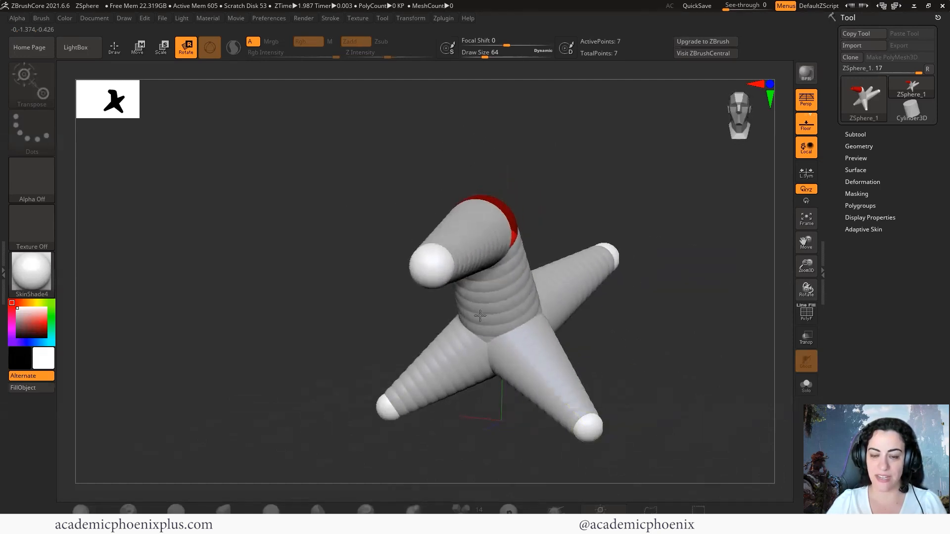
pyautogui.moveTo(480, 315); pyautogui.dragTo(481, 297)
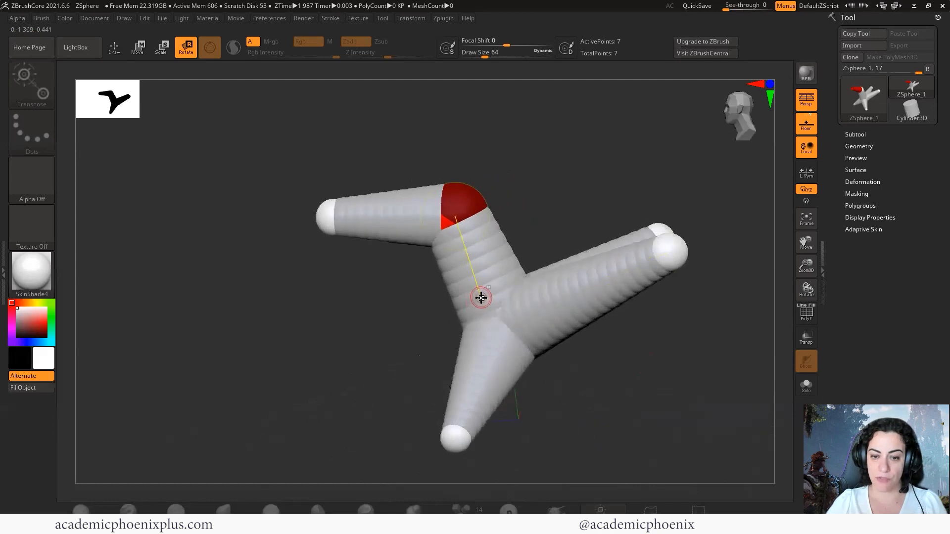
pyautogui.moveTo(480, 297); pyautogui.dragTo(556, 289)
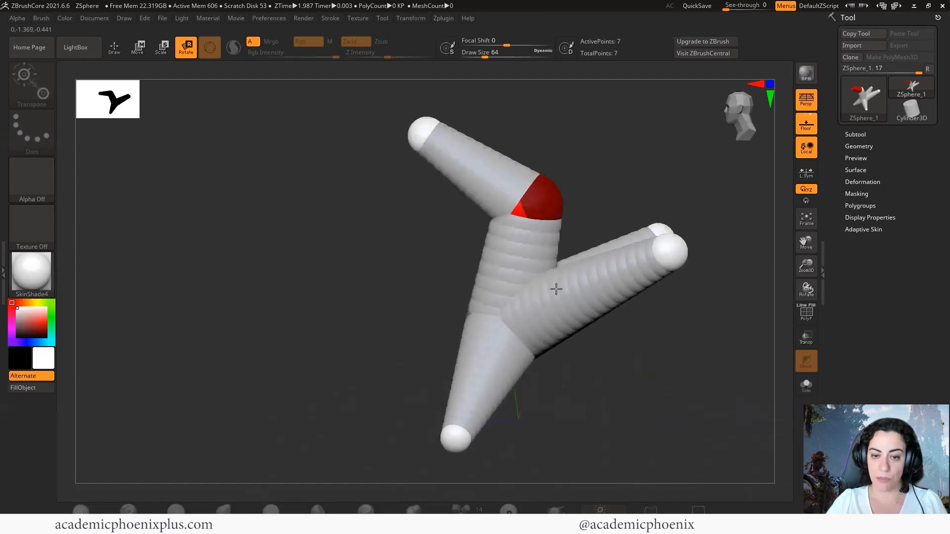
pyautogui.moveTo(556, 289); pyautogui.dragTo(634, 358)
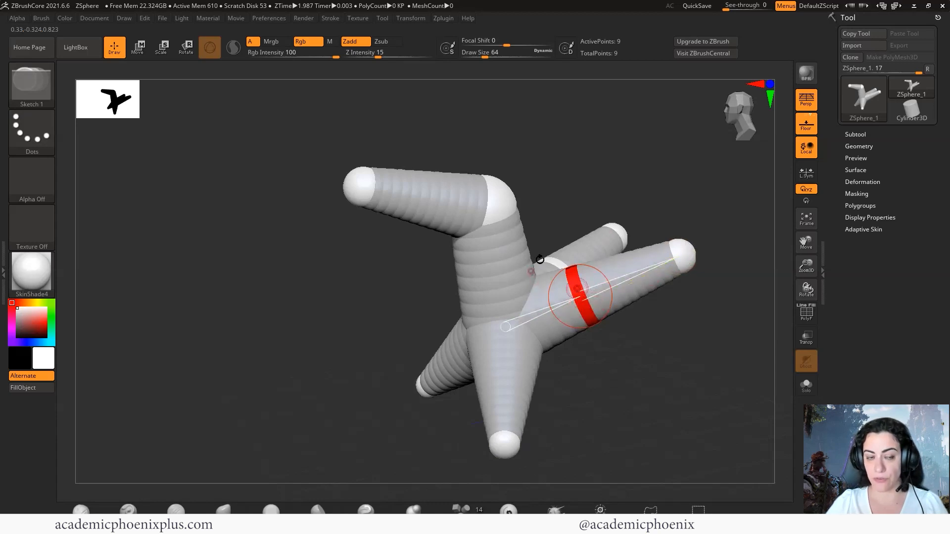
# Bend the right limb at its new middle joint and lift the joint to sharpen the bend
pyautogui.click(162, 48)
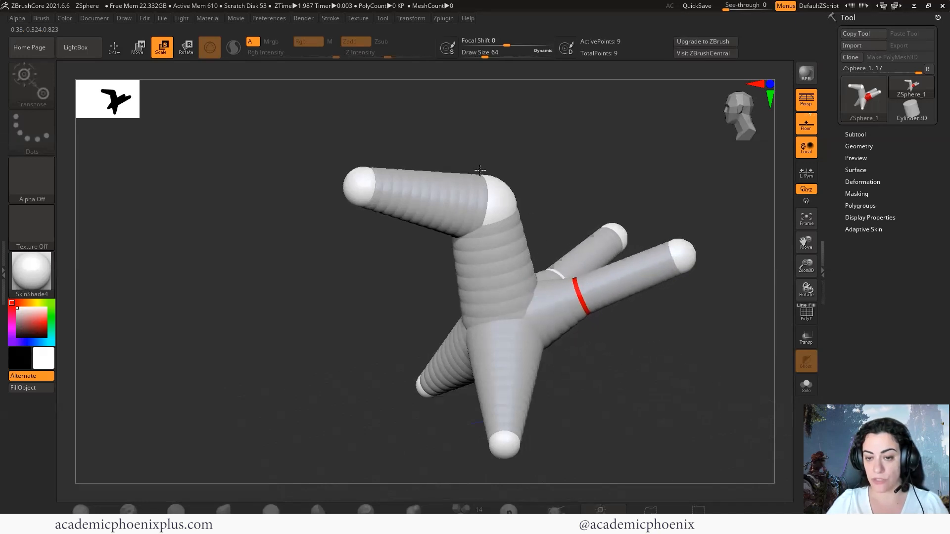
pyautogui.click(137, 47)
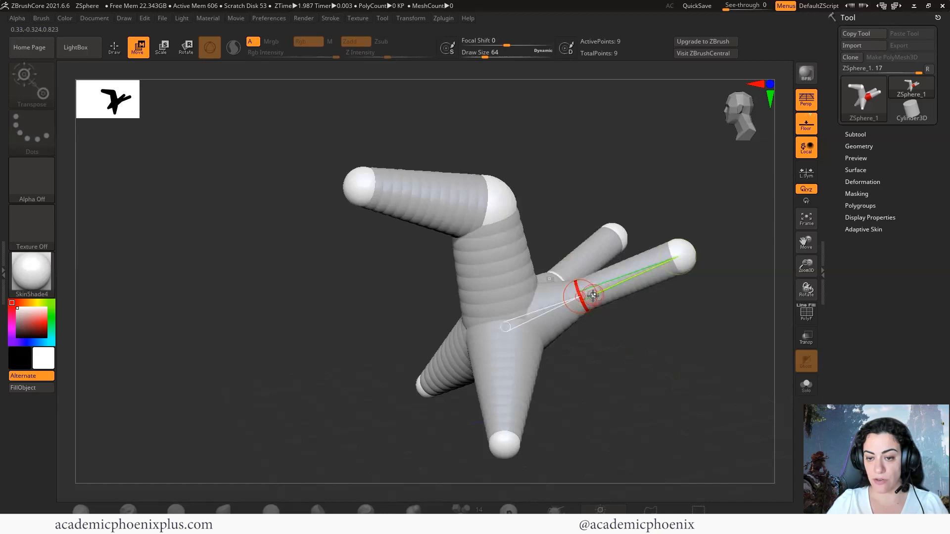
pyautogui.moveTo(592, 295); pyautogui.dragTo(572, 271)
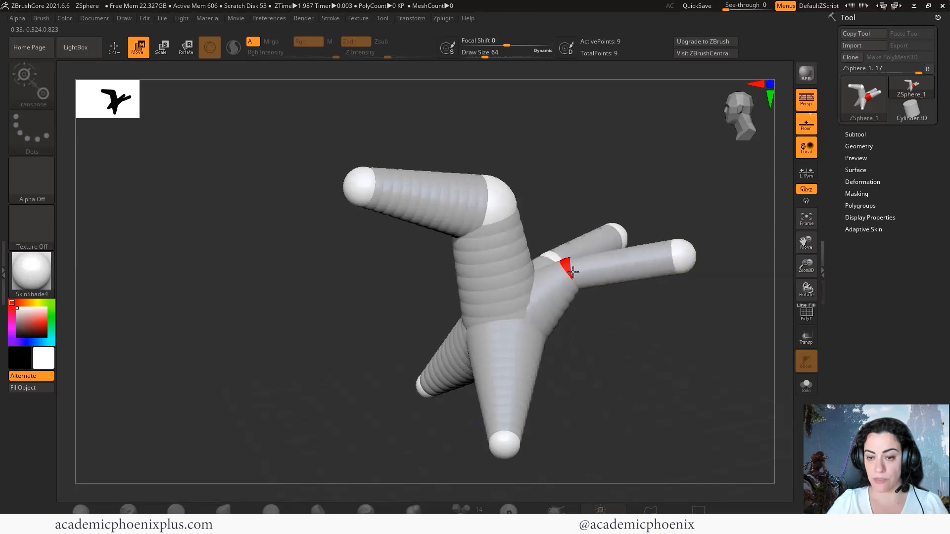
pyautogui.moveTo(566, 270); pyautogui.dragTo(593, 236)
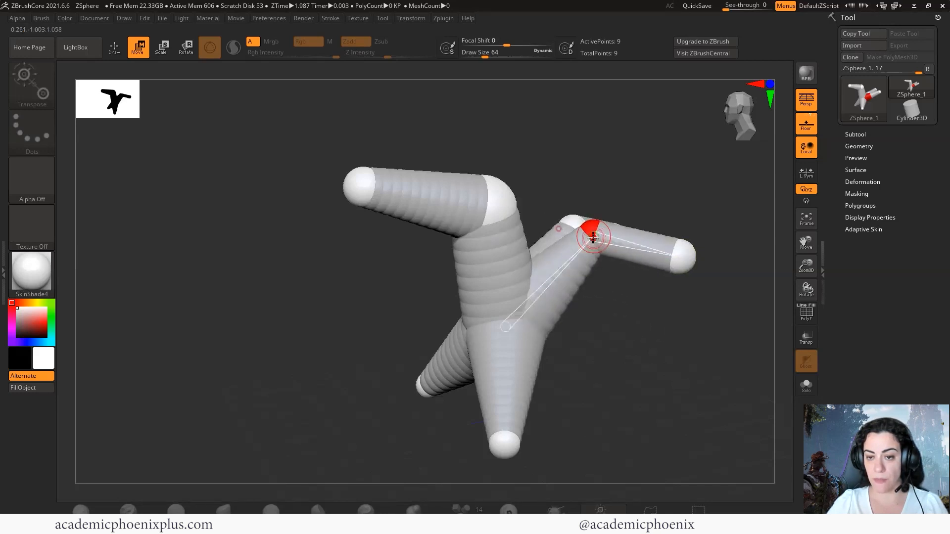
# Pull the lower right limb's end outward and reposition the upper right limb's tip
pyautogui.click(161, 48)
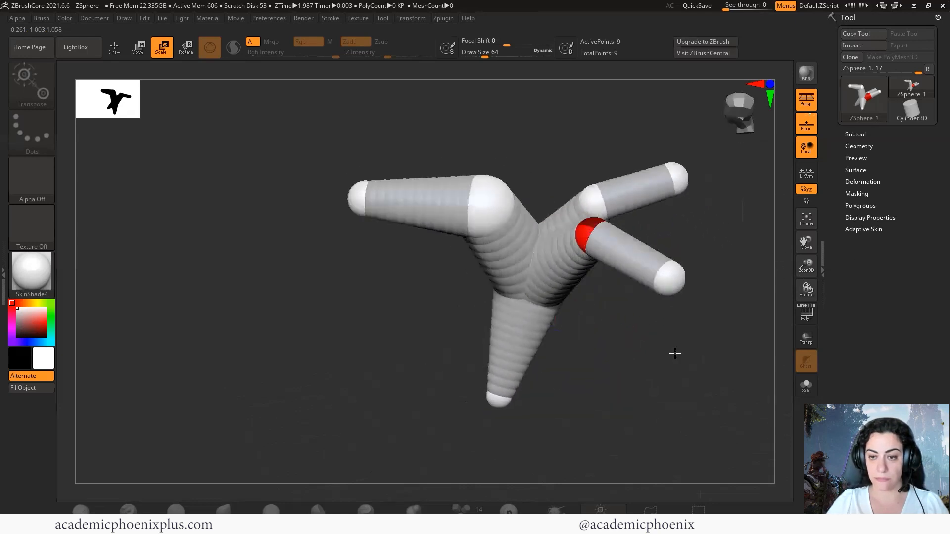
pyautogui.click(137, 48)
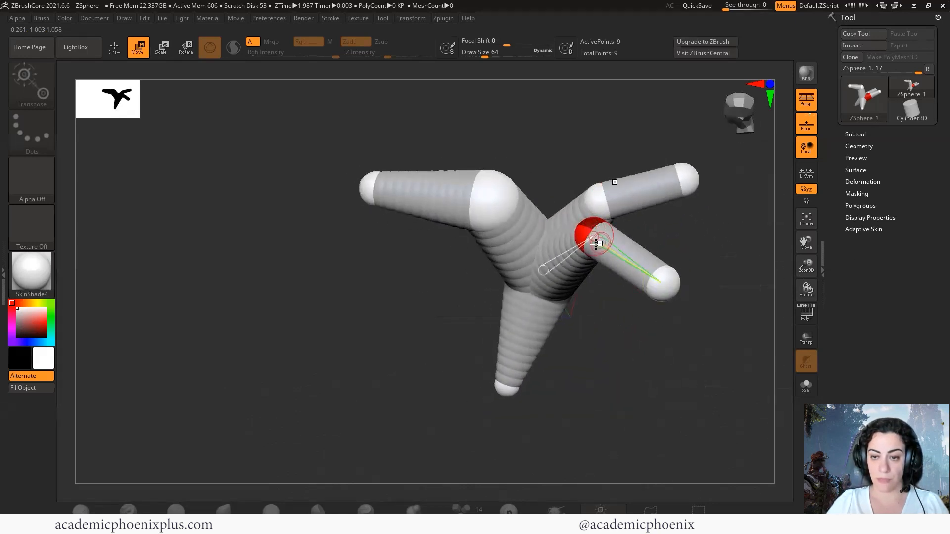
pyautogui.moveTo(596, 241); pyautogui.dragTo(663, 288)
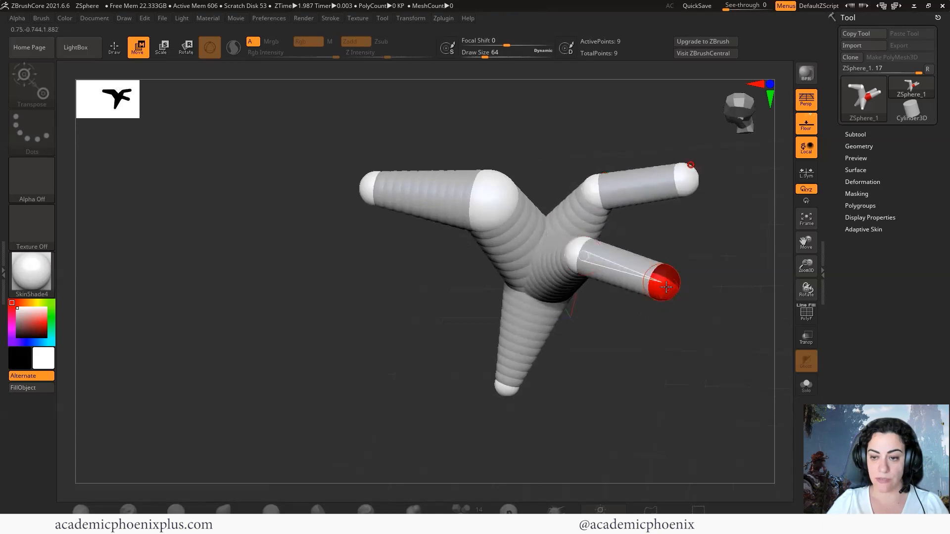
pyautogui.moveTo(666, 288); pyautogui.dragTo(612, 329)
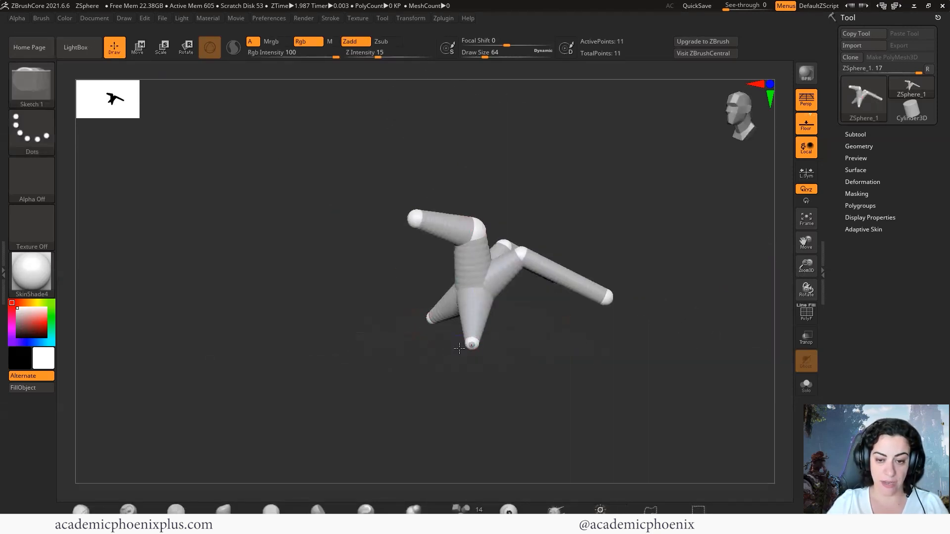
# Pull the bottom limb tip outward so it juts sideways away from the body
pyautogui.click(138, 47)
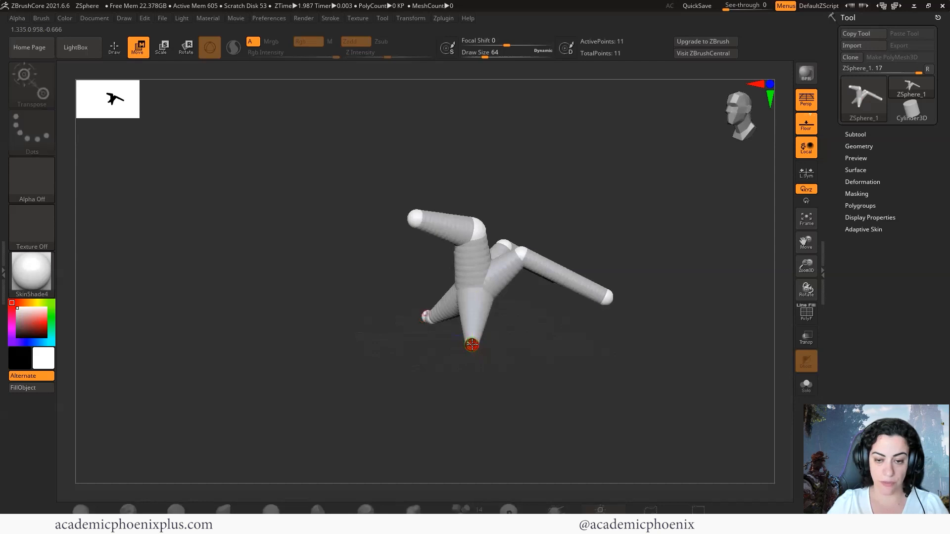
pyautogui.moveTo(471, 345); pyautogui.dragTo(397, 348)
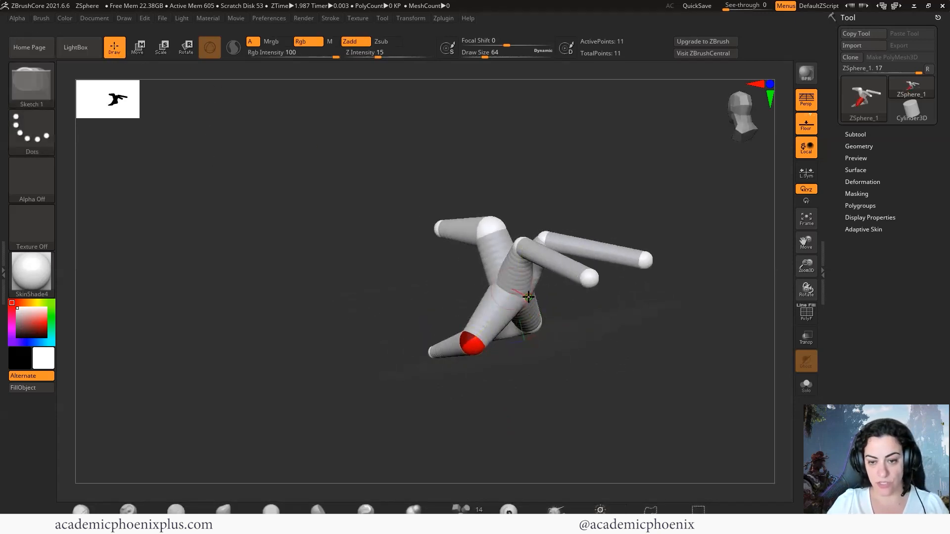
# Add a sphere at the body's rear and enlarge it into a big rounded rear section
pyautogui.click(528, 297)
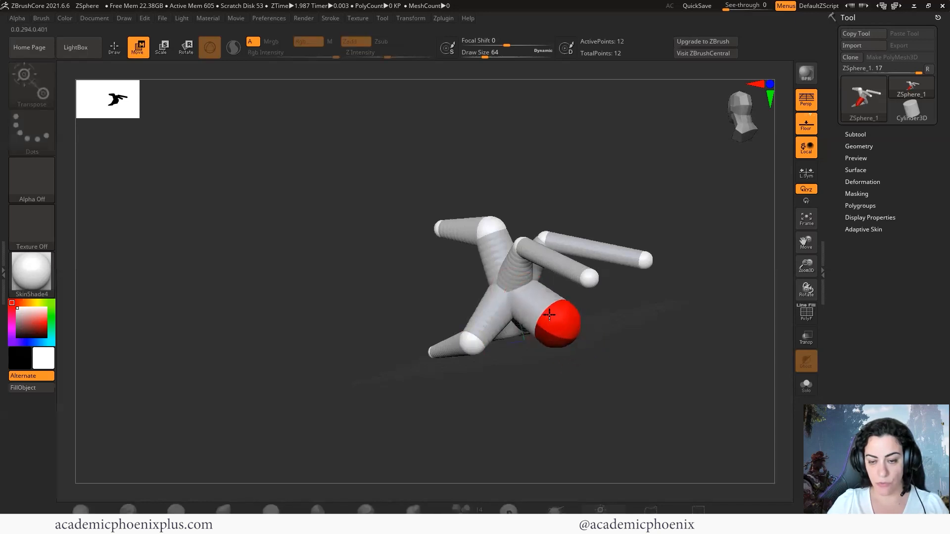
pyautogui.click(161, 47)
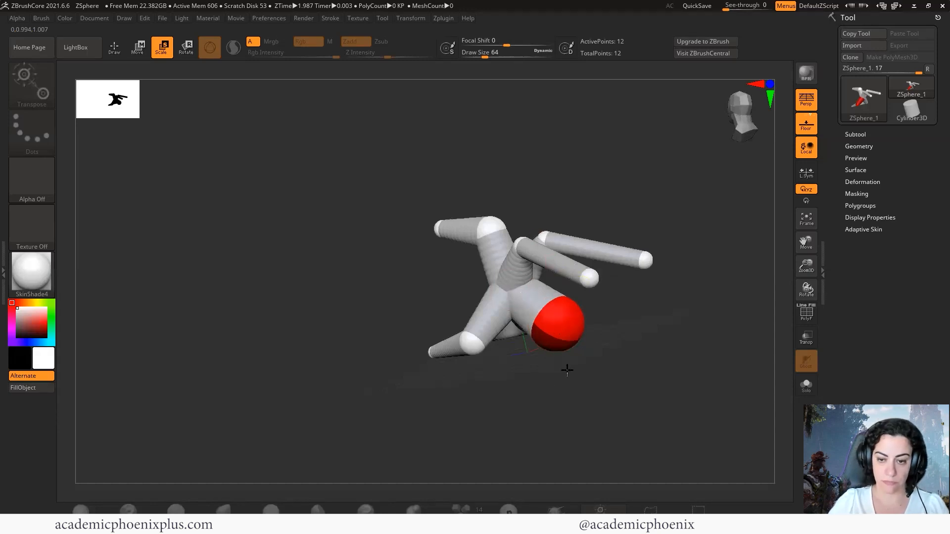
pyautogui.moveTo(567, 369); pyautogui.dragTo(550, 385)
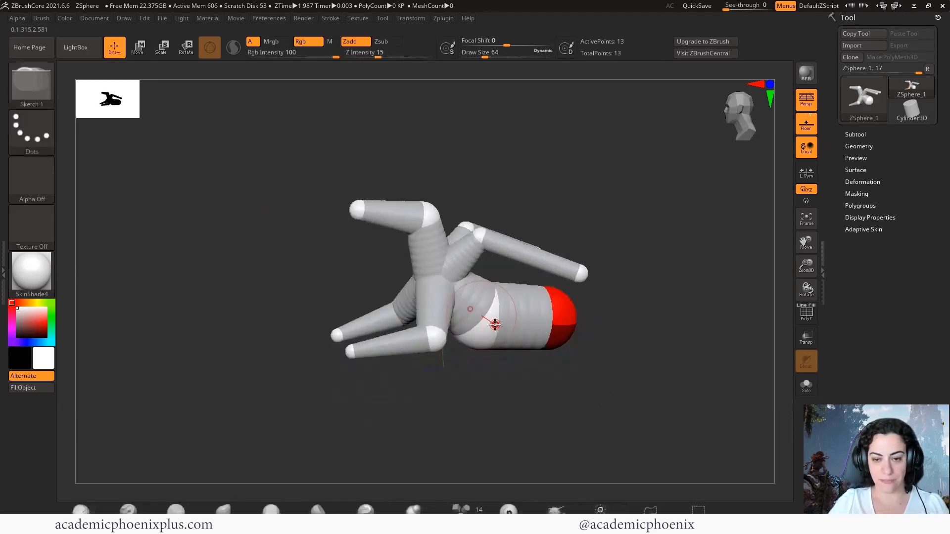
pyautogui.click(161, 48)
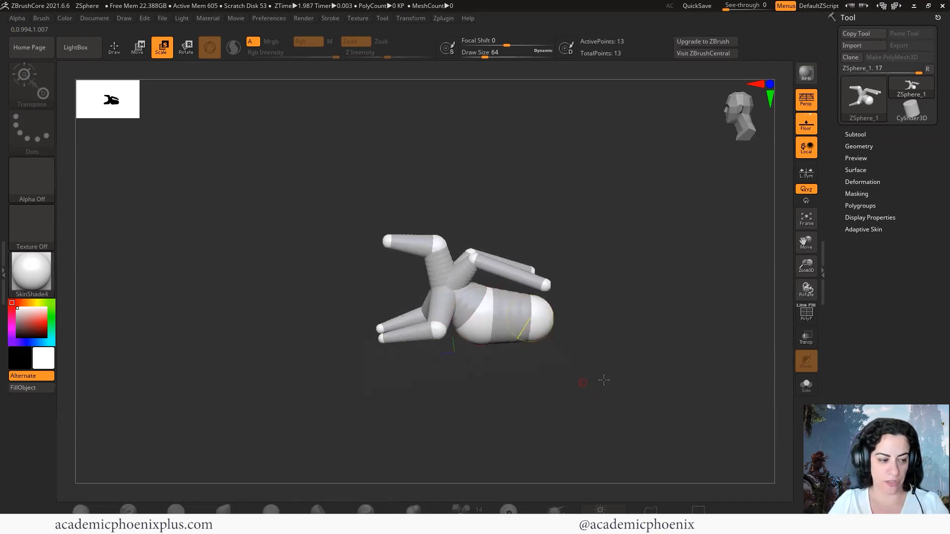
pyautogui.click(863, 229)
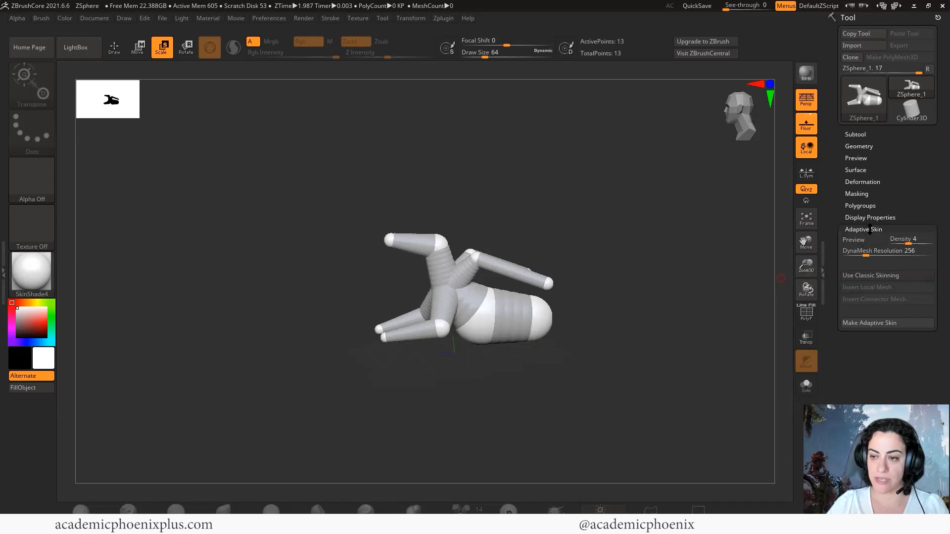
pyautogui.moveTo(853, 239)
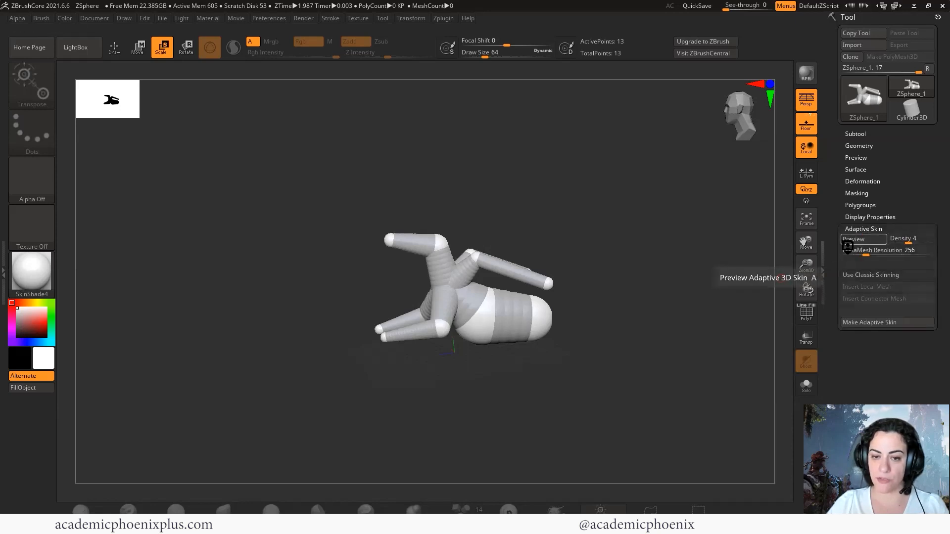
# Toggle the Adaptive Skin preview on to inspect the skinned mesh, then off again
pyautogui.click(853, 238)
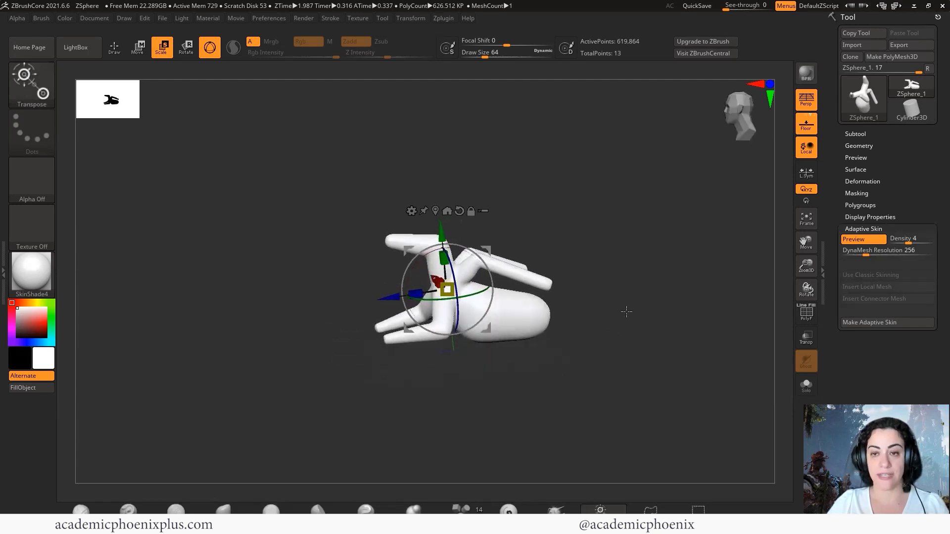
pyautogui.moveTo(639, 267)
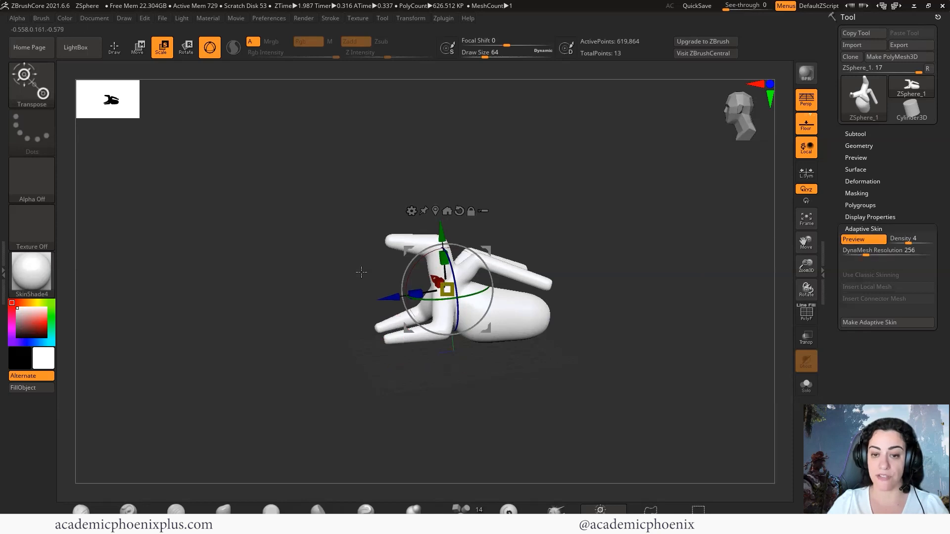
pyautogui.moveTo(671, 268)
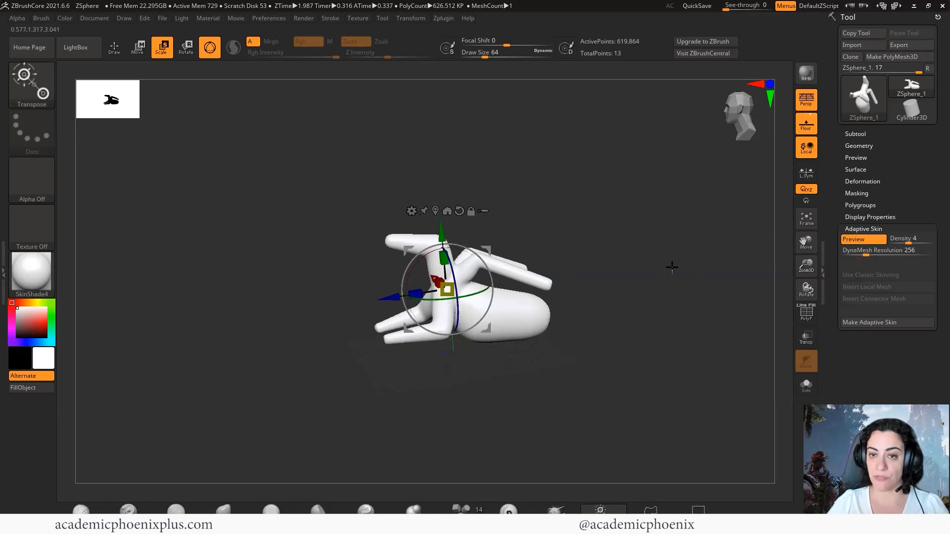
pyautogui.click(884, 250)
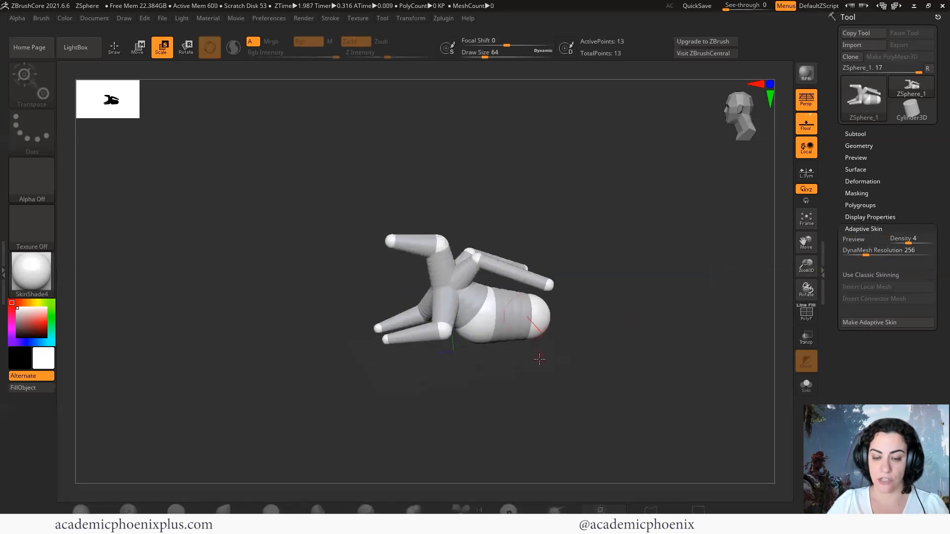
# Add a new claw sphere to the end of each arm with symmetry on
pyautogui.moveTo(539, 359); pyautogui.dragTo(376, 415)
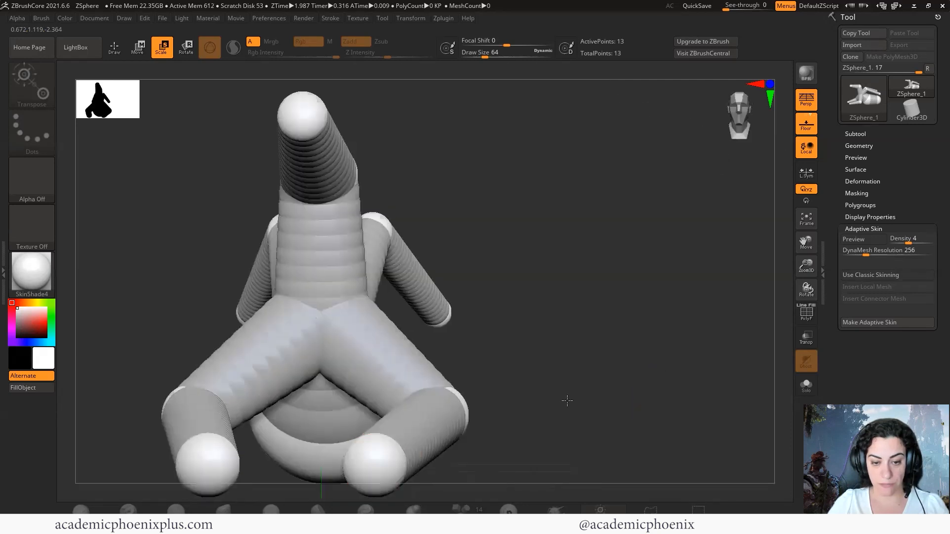
pyautogui.moveTo(567, 400); pyautogui.dragTo(487, 356)
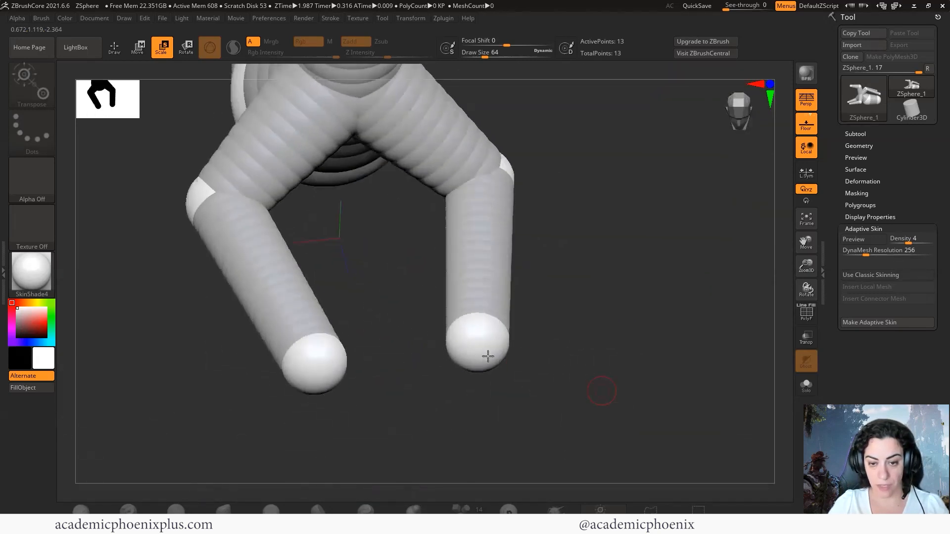
pyautogui.click(478, 345)
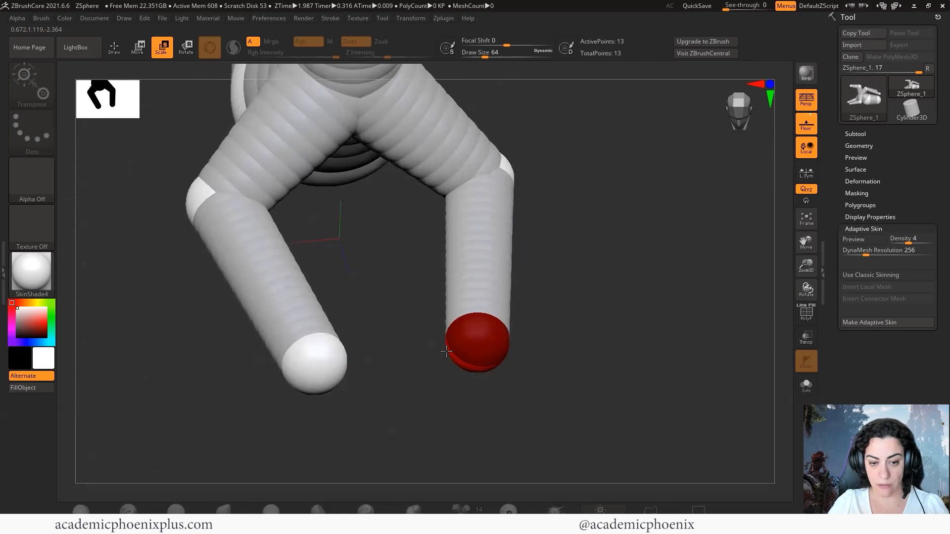
pyautogui.click(114, 47)
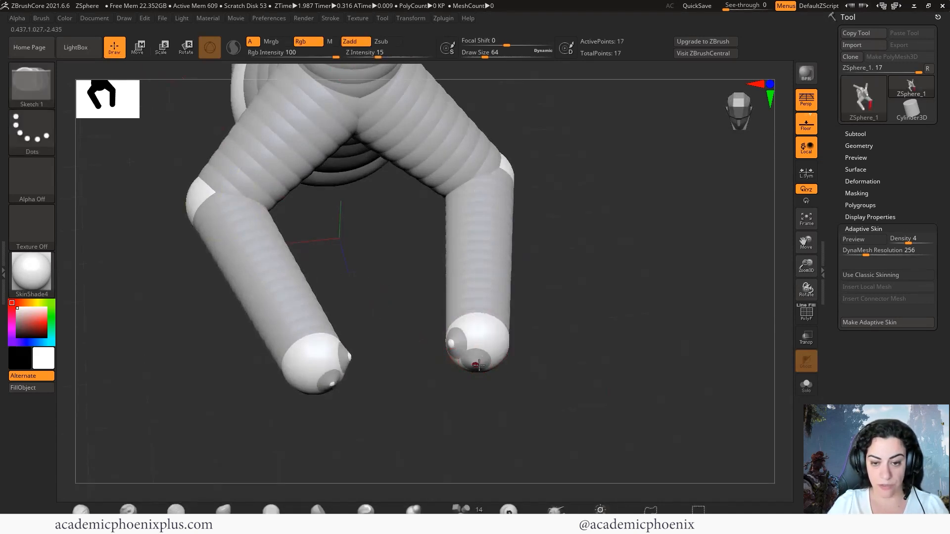
pyautogui.click(478, 364)
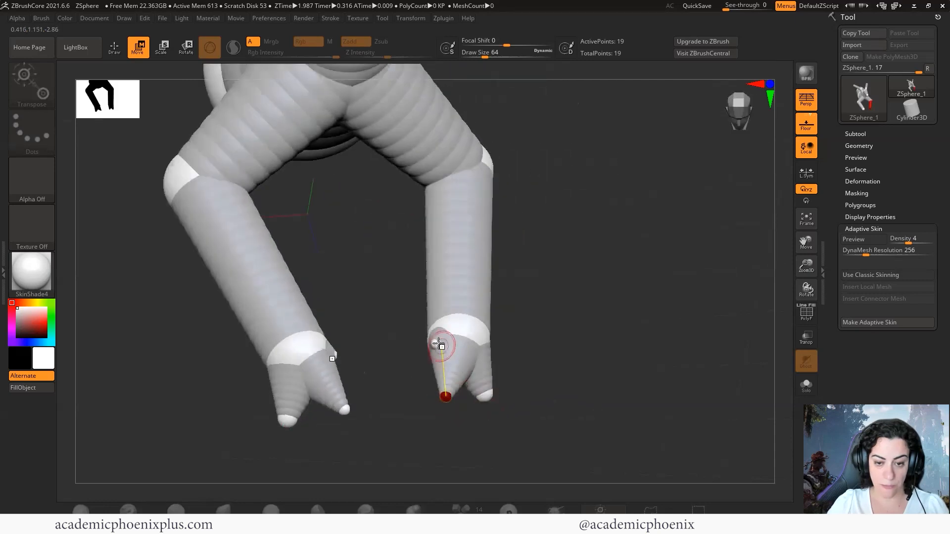
# Pull the claw tips outward into pointed three-toed hands and inspect them from both sides
pyautogui.moveTo(441, 345); pyautogui.dragTo(424, 336)
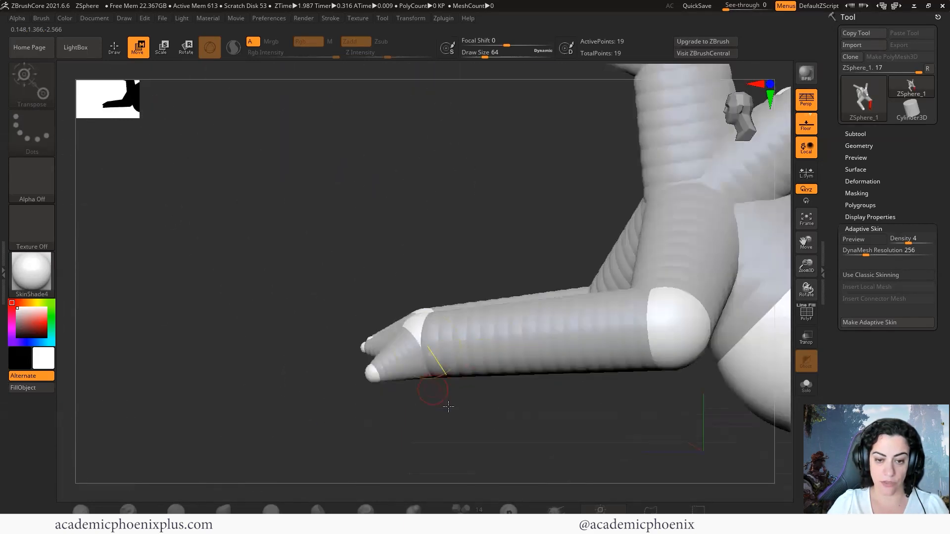
pyautogui.moveTo(448, 409); pyautogui.dragTo(513, 452)
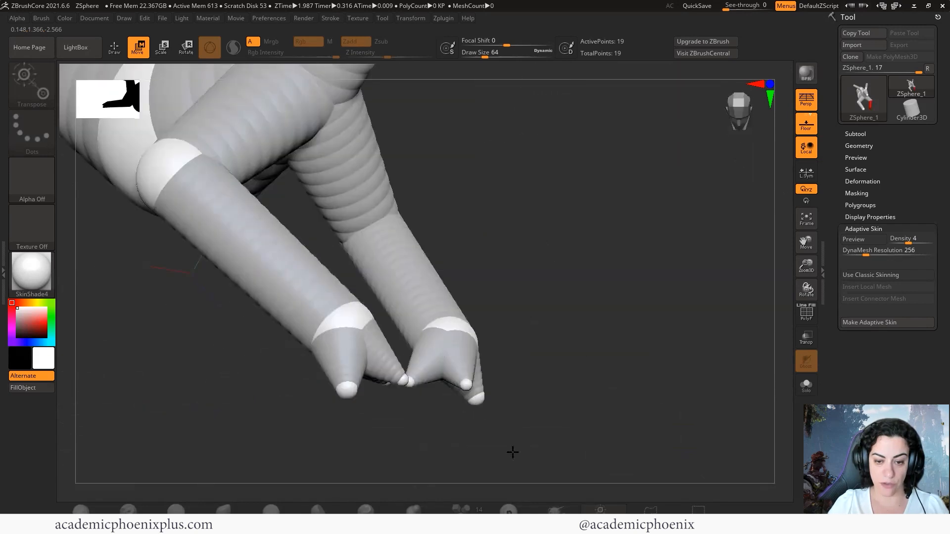
pyautogui.moveTo(512, 452); pyautogui.dragTo(430, 417)
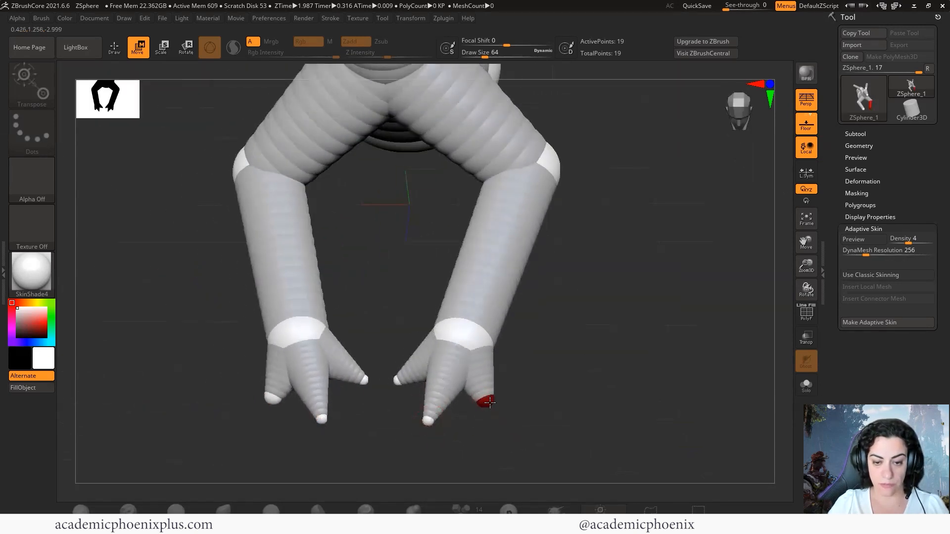
pyautogui.click(162, 48)
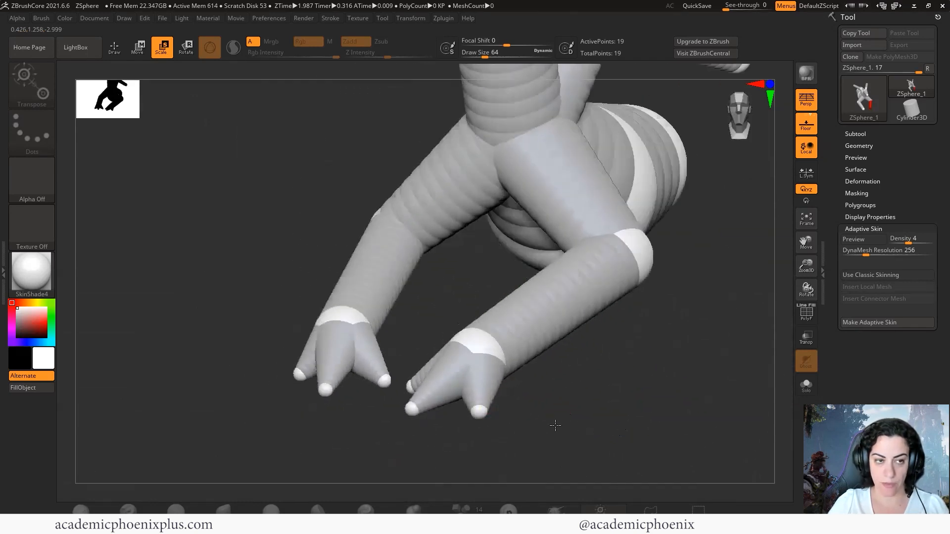
# Add another claw to each hand, move its tip into place and inspect in the skinned preview
pyautogui.click(113, 48)
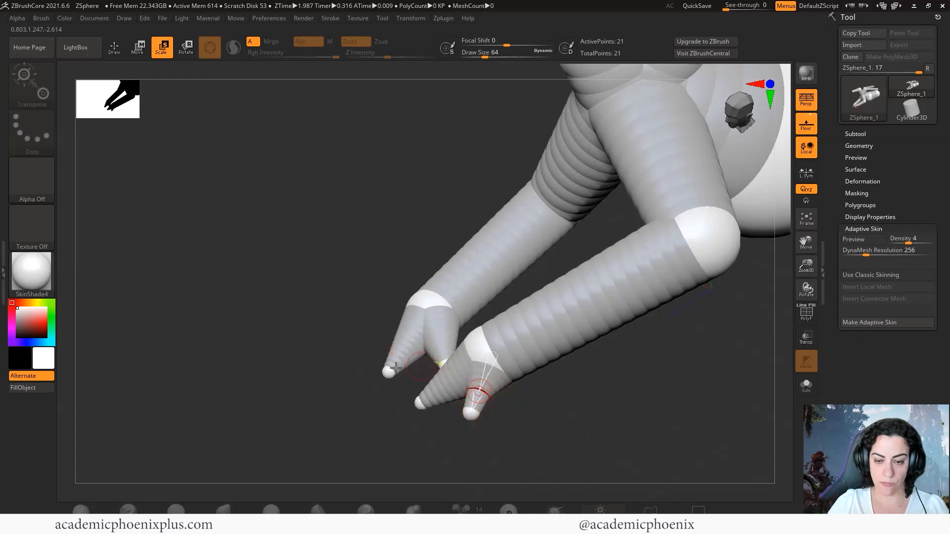
pyautogui.click(138, 48)
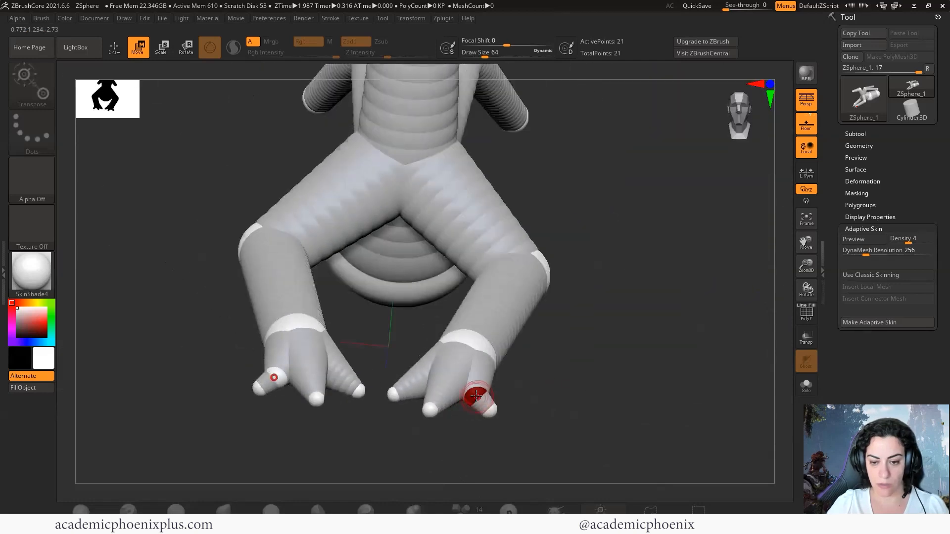
pyautogui.moveTo(475, 397); pyautogui.dragTo(506, 384)
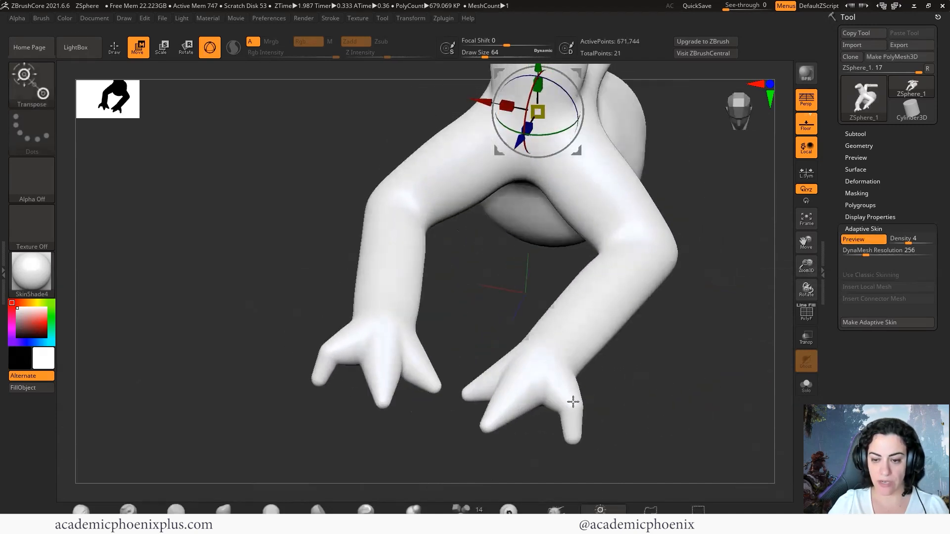
pyautogui.moveTo(572, 401); pyautogui.dragTo(552, 382)
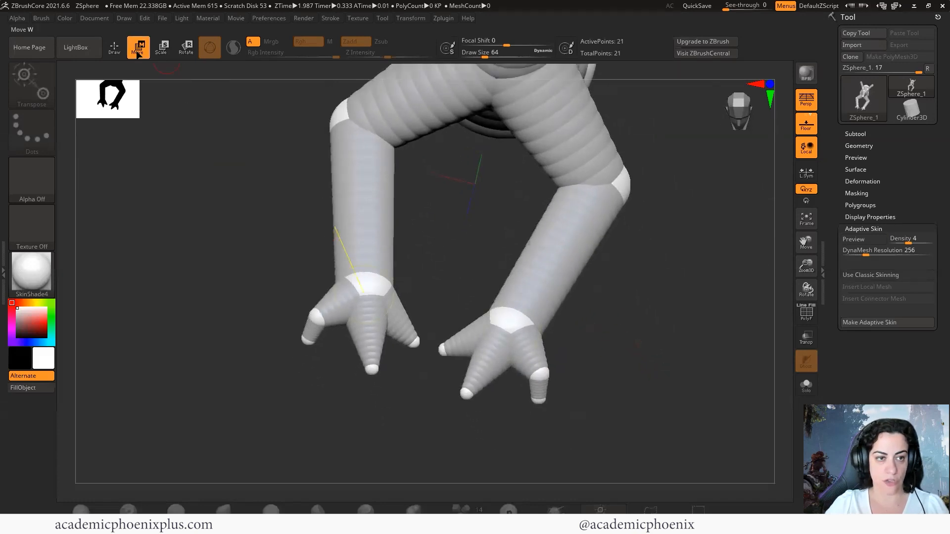
# Add and enlarge spheres where the legs join the body, checking the smooth skin and returning to the armature
pyautogui.click(114, 48)
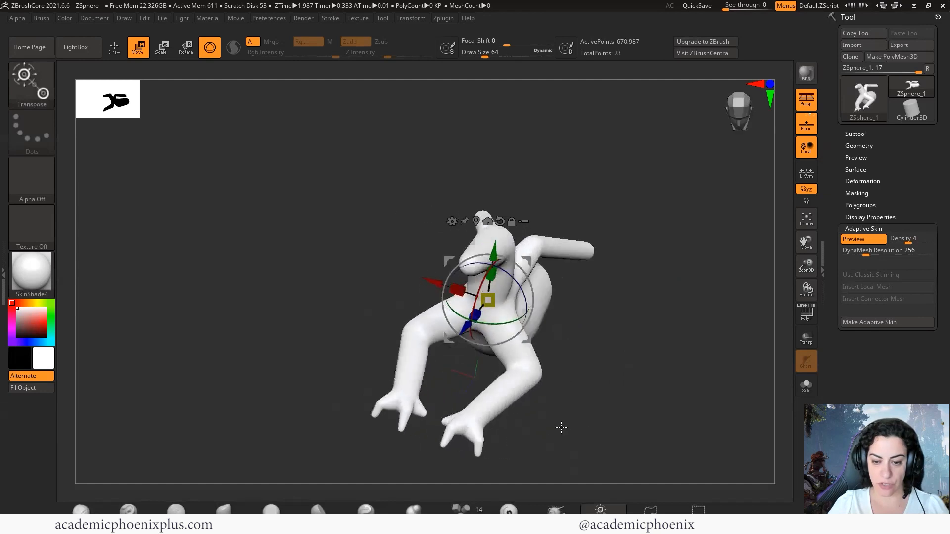
pyautogui.click(113, 47)
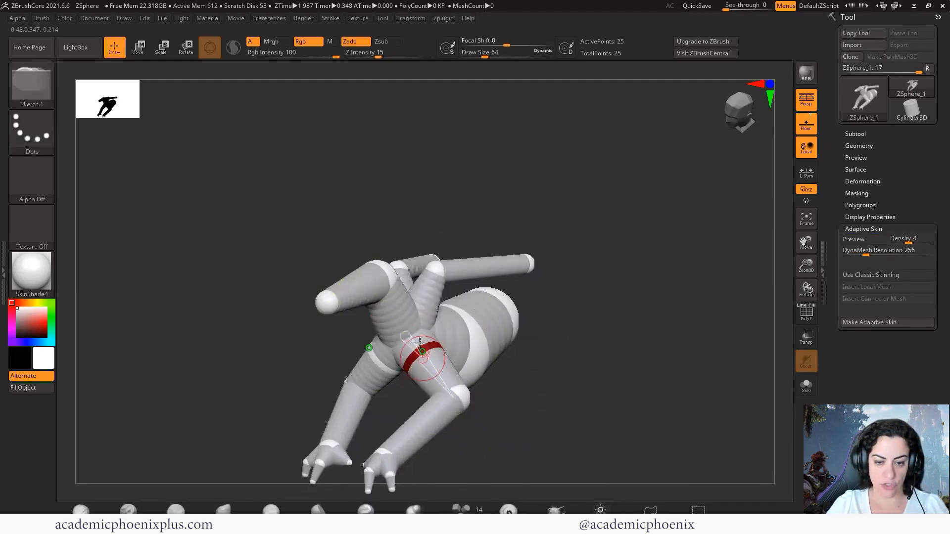
pyautogui.click(162, 48)
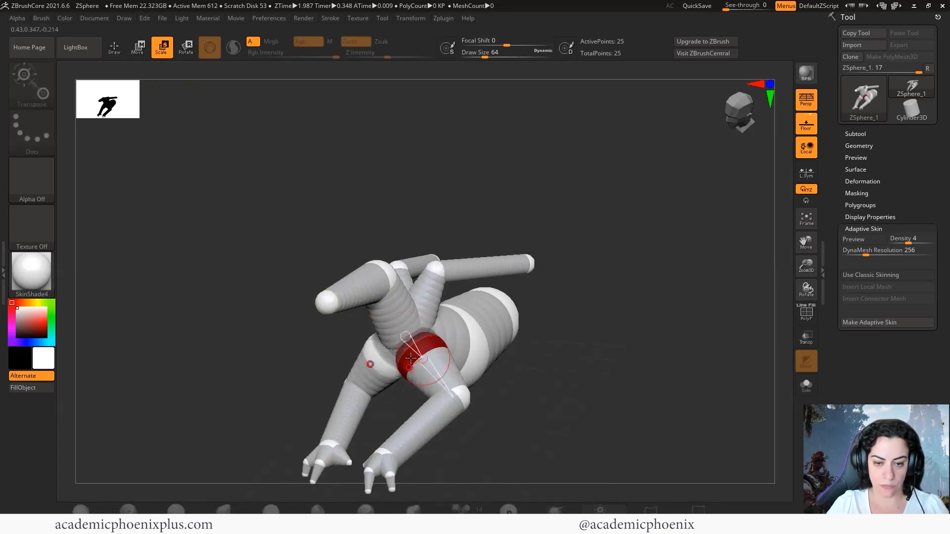
pyautogui.click(138, 47)
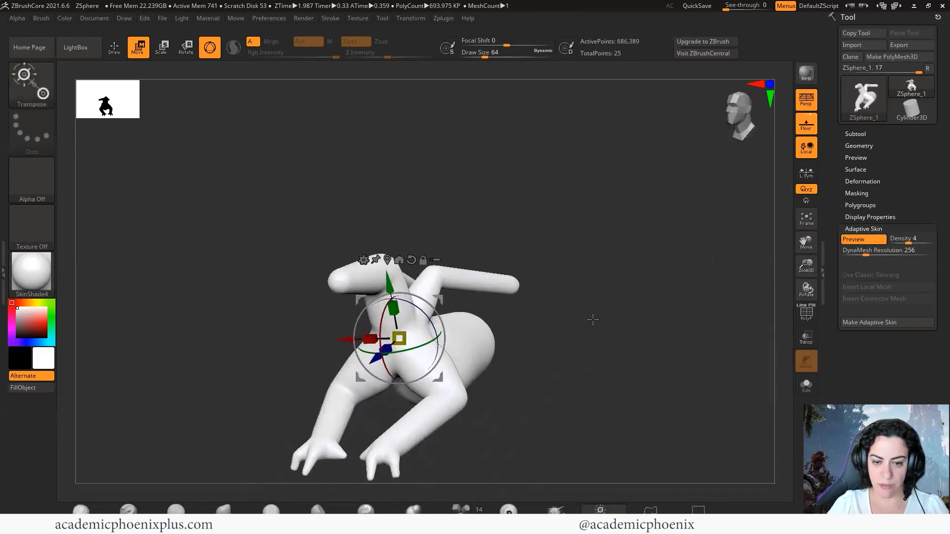
pyautogui.click(853, 239)
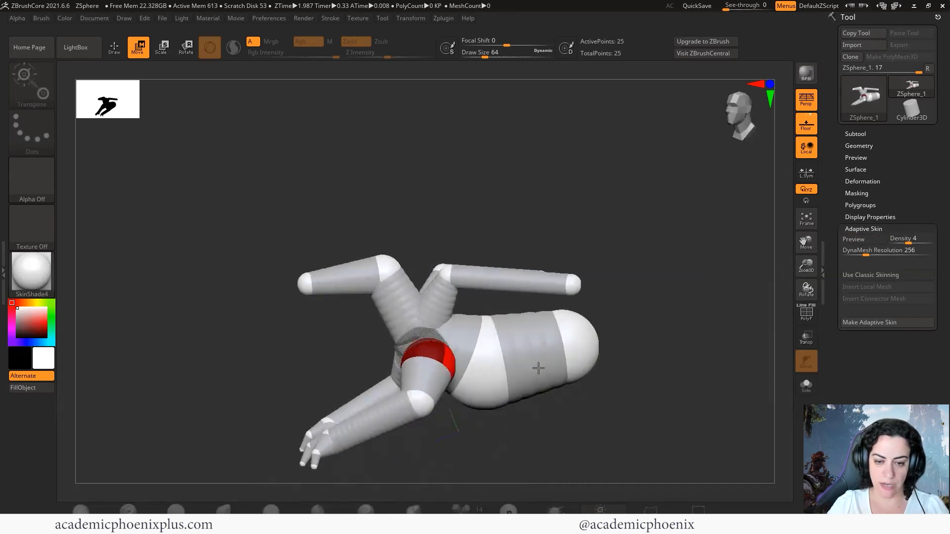
# Insert extra joint spheres along both lower legs, orbiting to view them head-on
pyautogui.moveTo(538, 368); pyautogui.dragTo(424, 354)
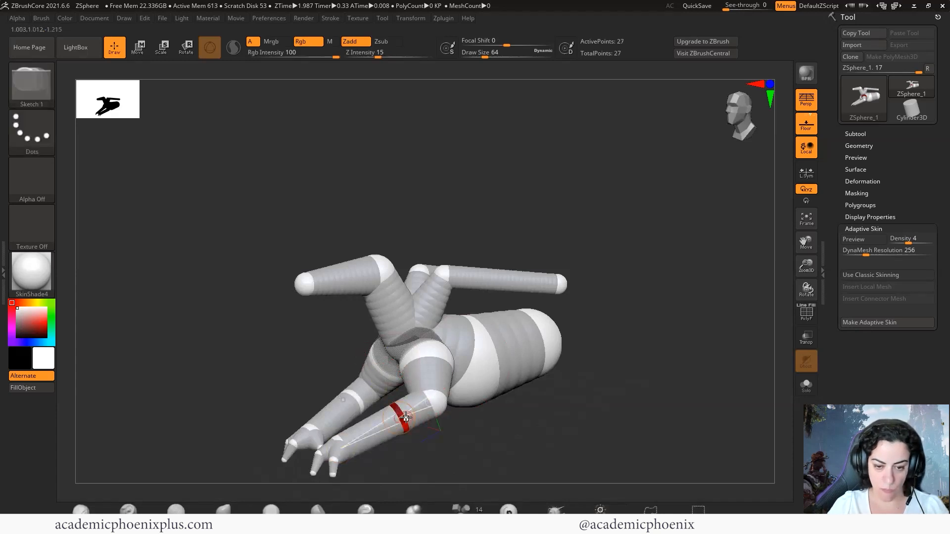
pyautogui.click(137, 47)
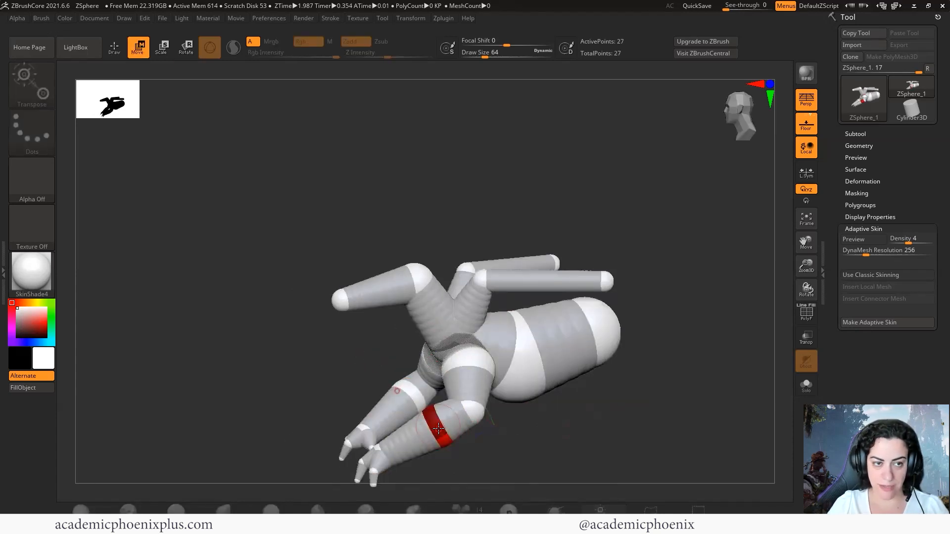
pyautogui.moveTo(440, 429); pyautogui.dragTo(609, 407)
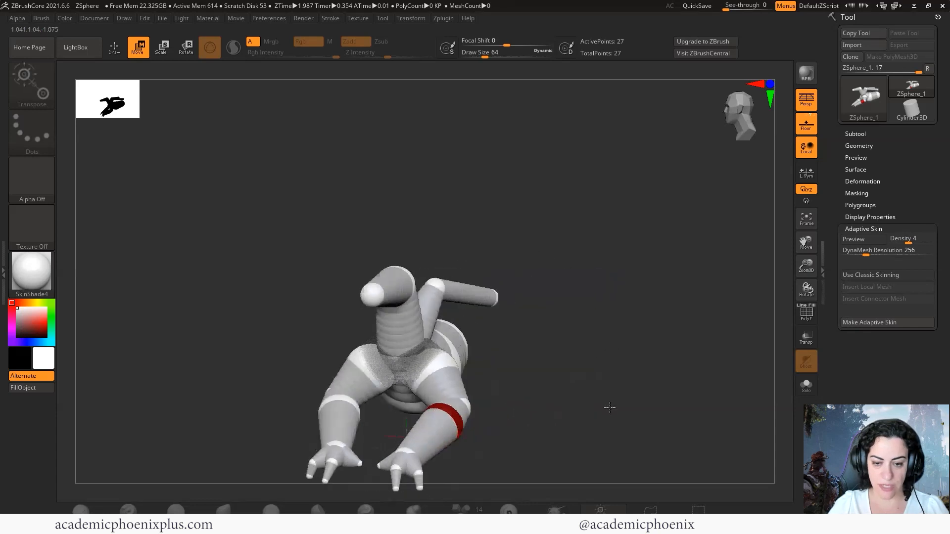
pyautogui.moveTo(608, 408); pyautogui.dragTo(509, 460)
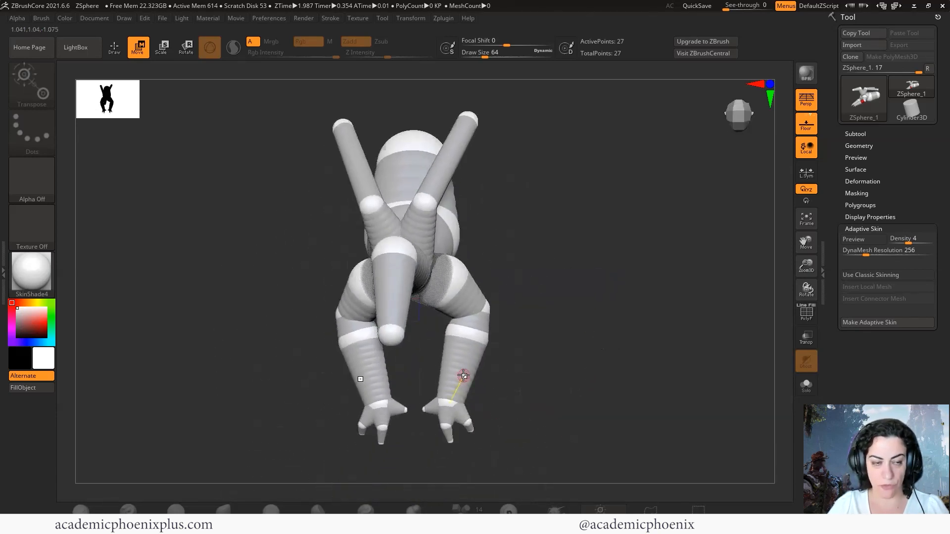
pyautogui.click(113, 48)
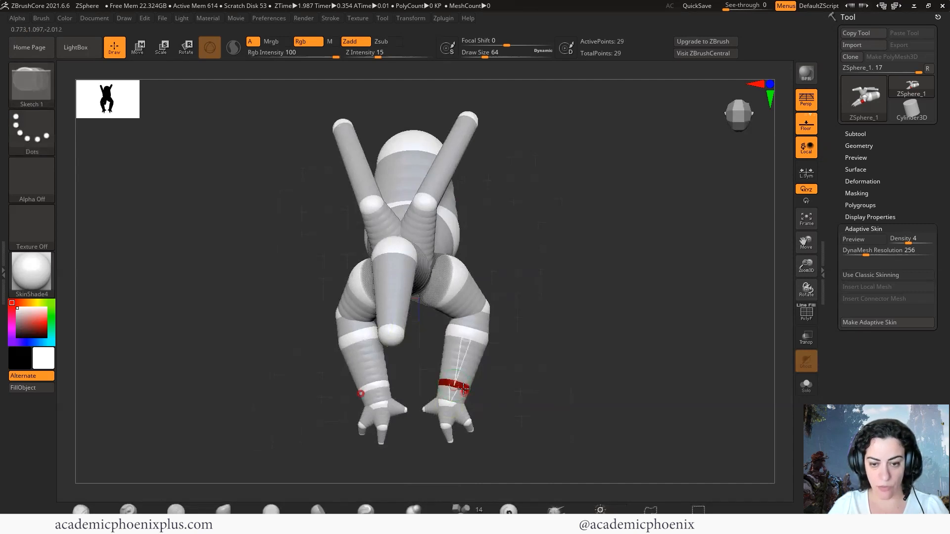
pyautogui.click(161, 47)
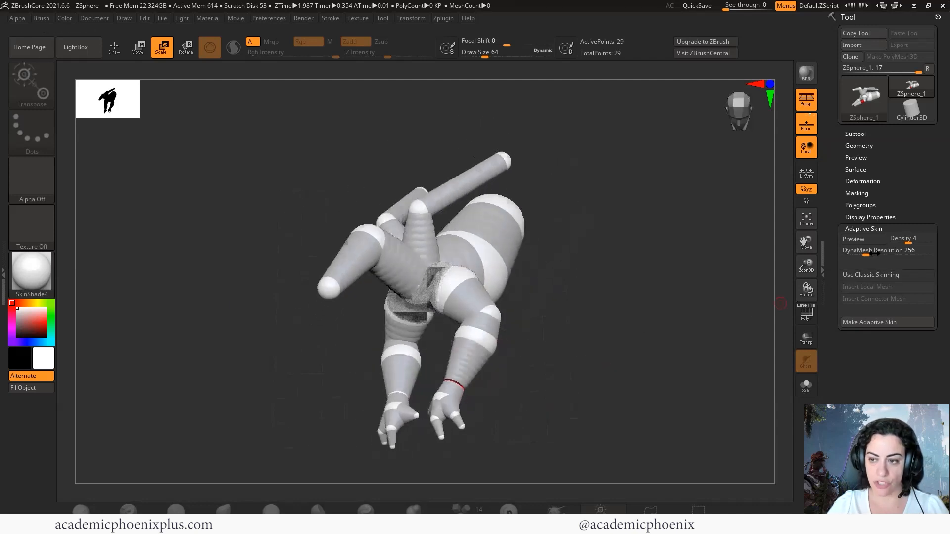
pyautogui.click(852, 239)
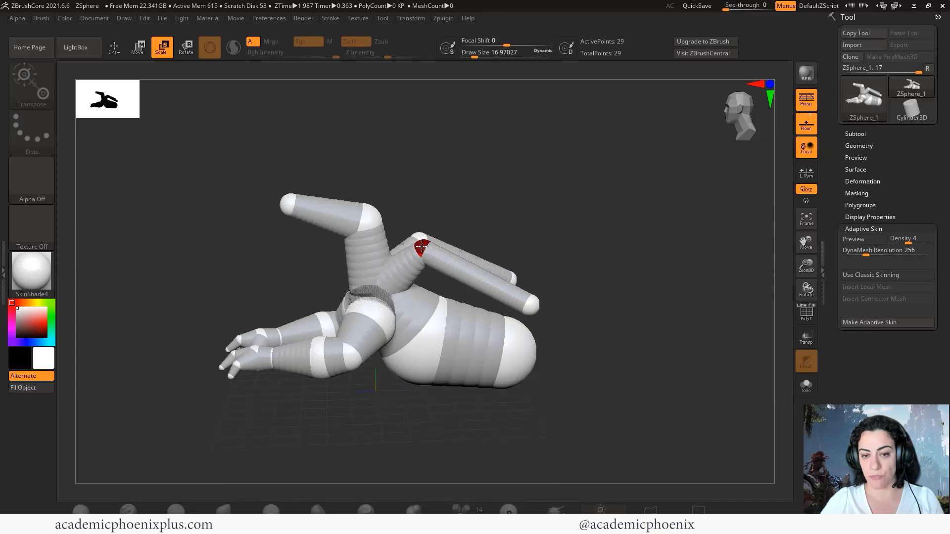
# Insert a middle joint in the raised limbs and bend them into wing-like shapes
pyautogui.click(138, 48)
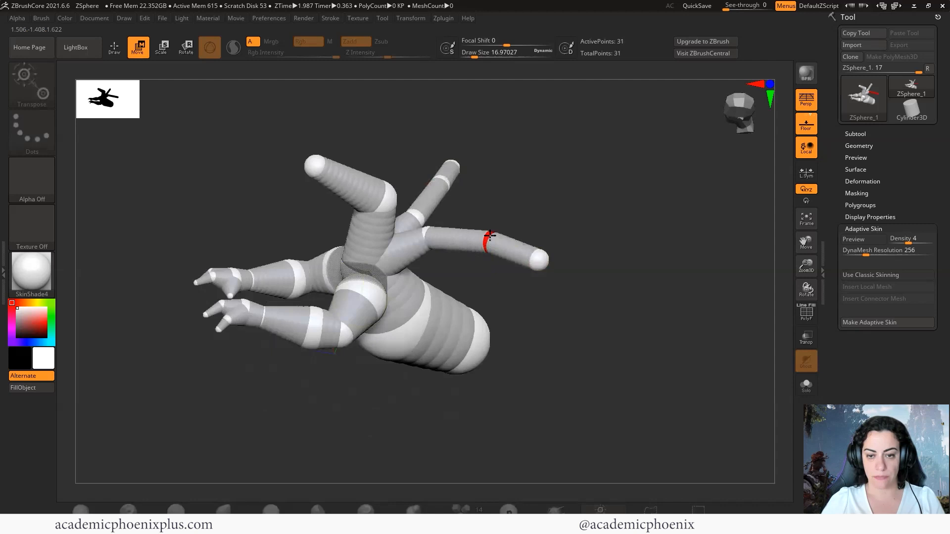
pyautogui.click(162, 47)
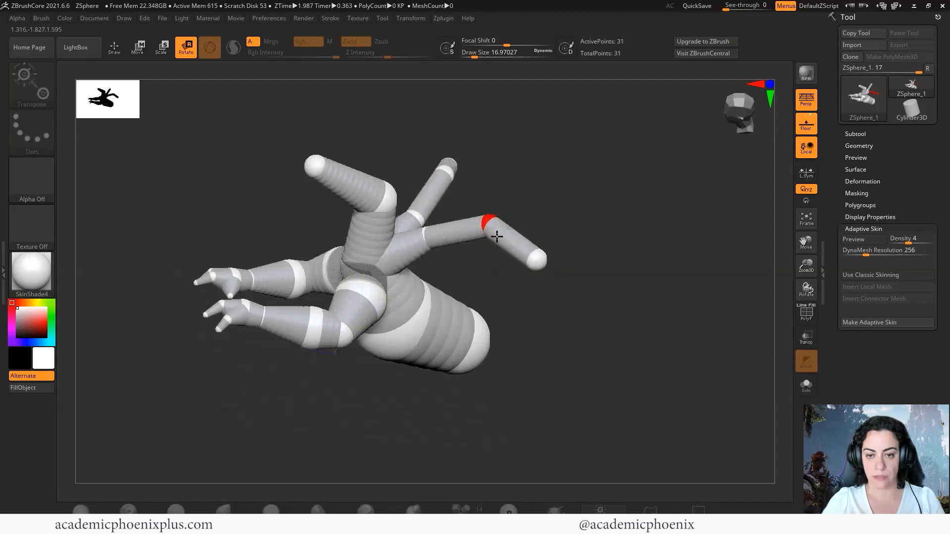
pyautogui.click(161, 47)
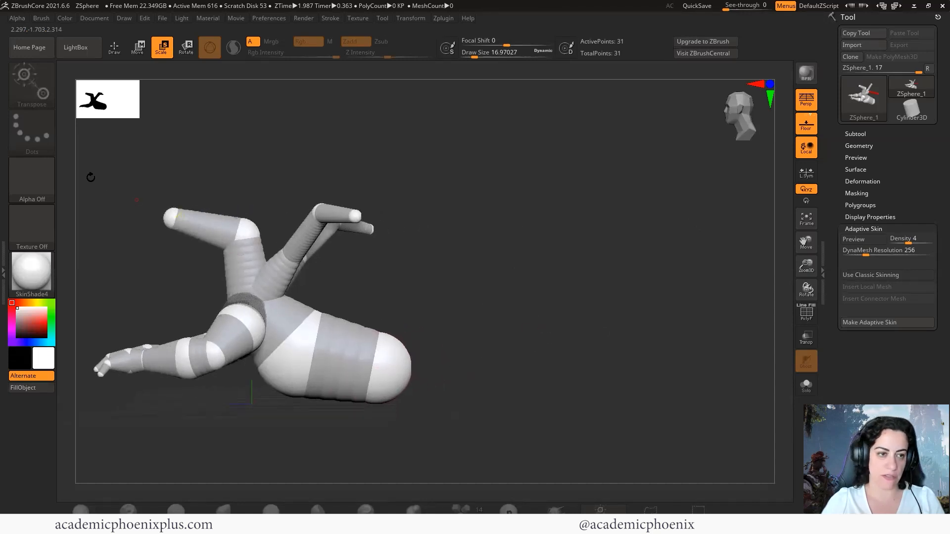
# Chain new spheres from the body's rear into a long curling tail and preview the smooth skin
pyautogui.click(114, 47)
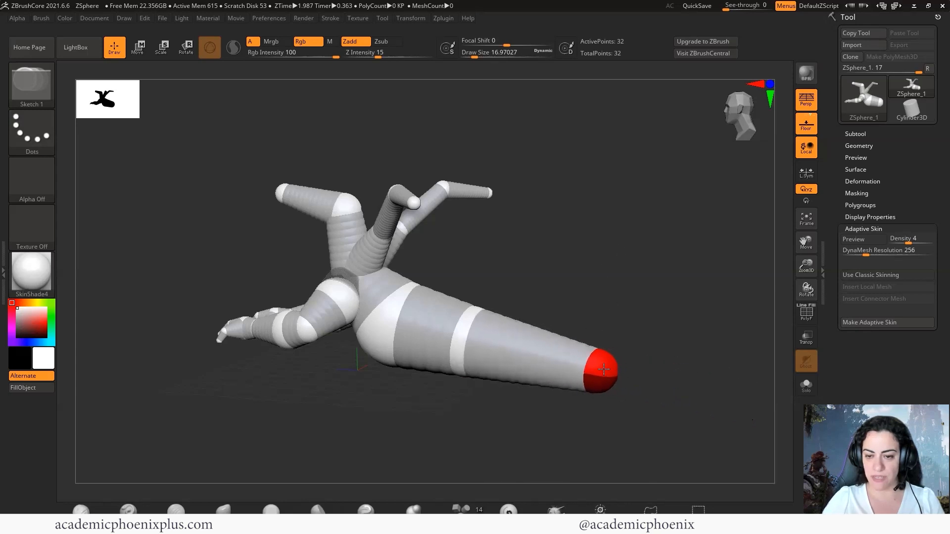
pyautogui.moveTo(602, 369); pyautogui.dragTo(667, 382)
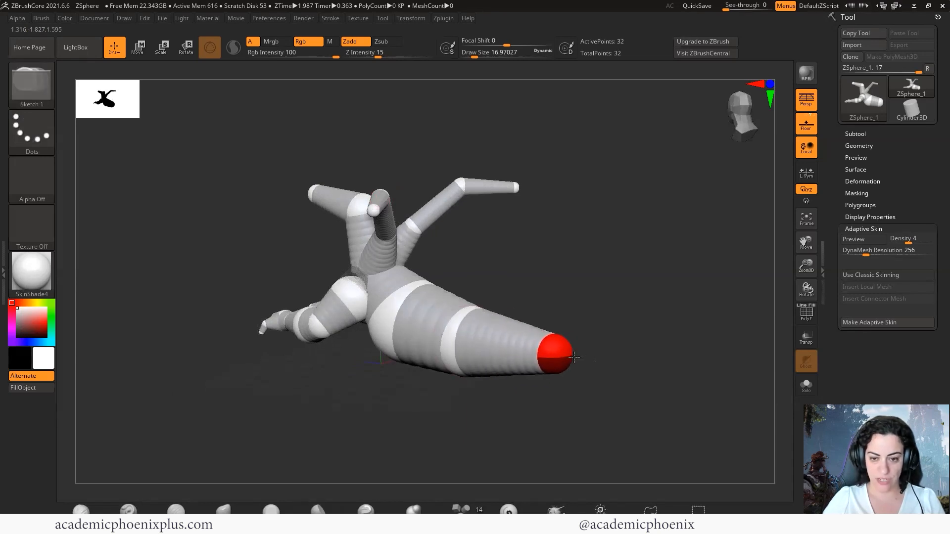
pyautogui.moveTo(570, 357); pyautogui.dragTo(551, 388)
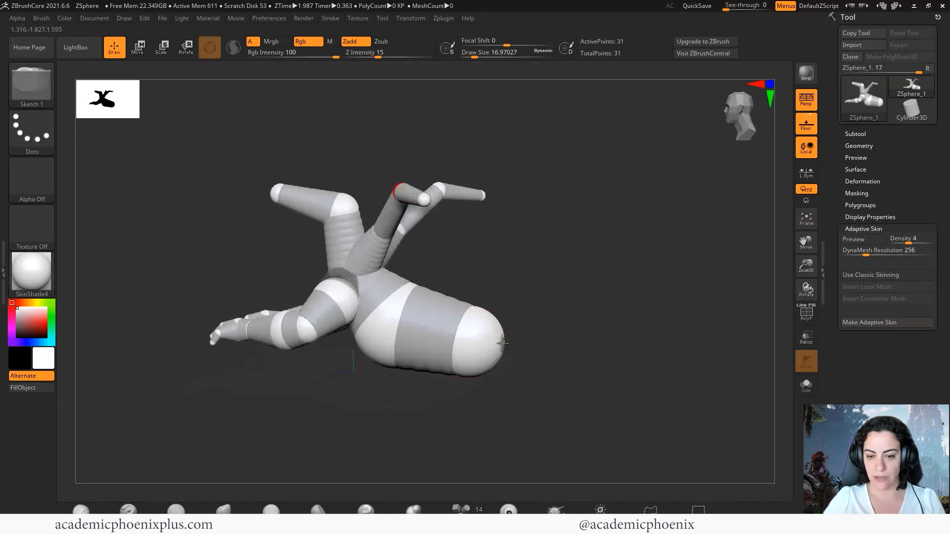
pyautogui.click(505, 343)
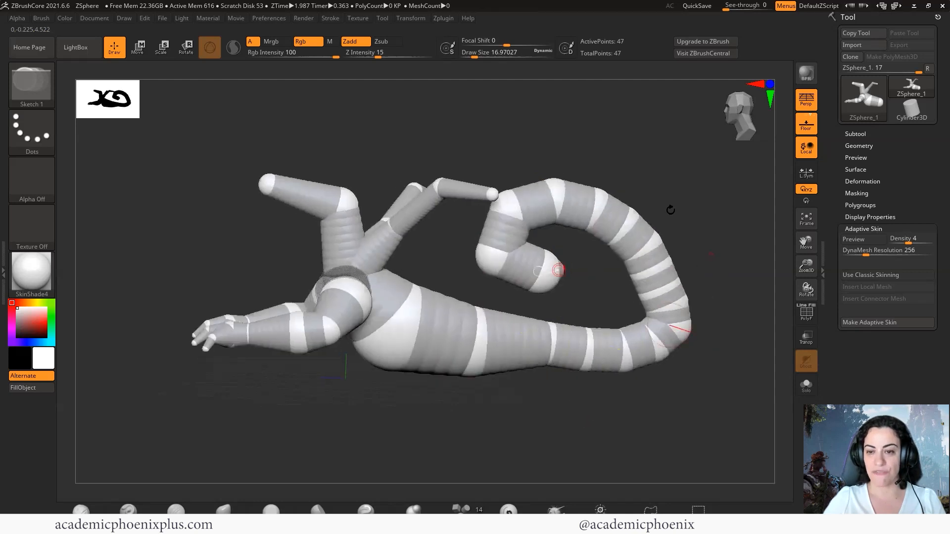
pyautogui.click(853, 239)
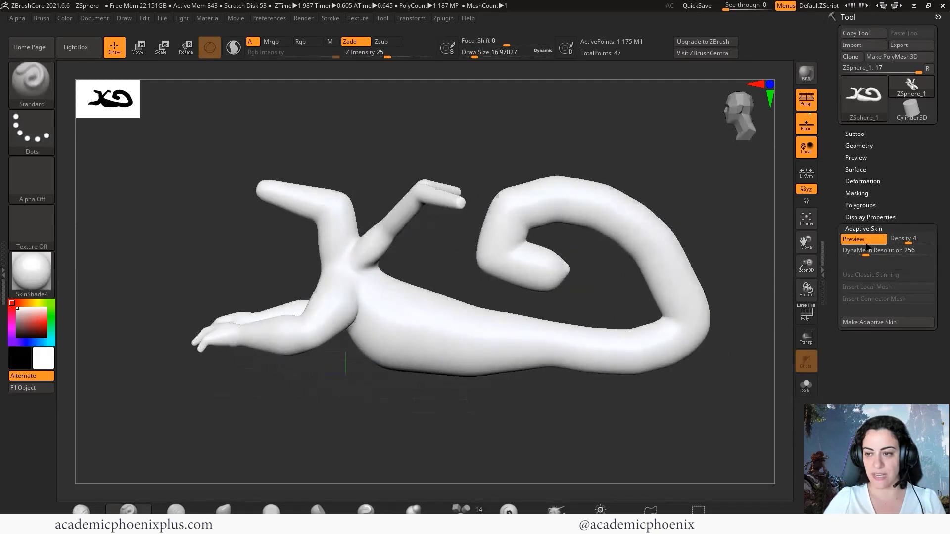
# Leave the skin preview and start redrawing the tail from the rear
pyautogui.click(853, 239)
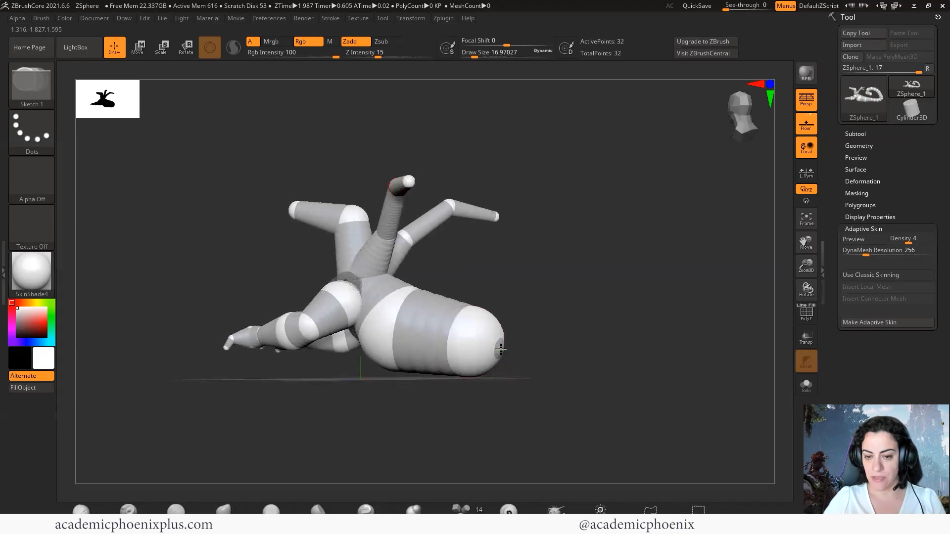
pyautogui.click(499, 348)
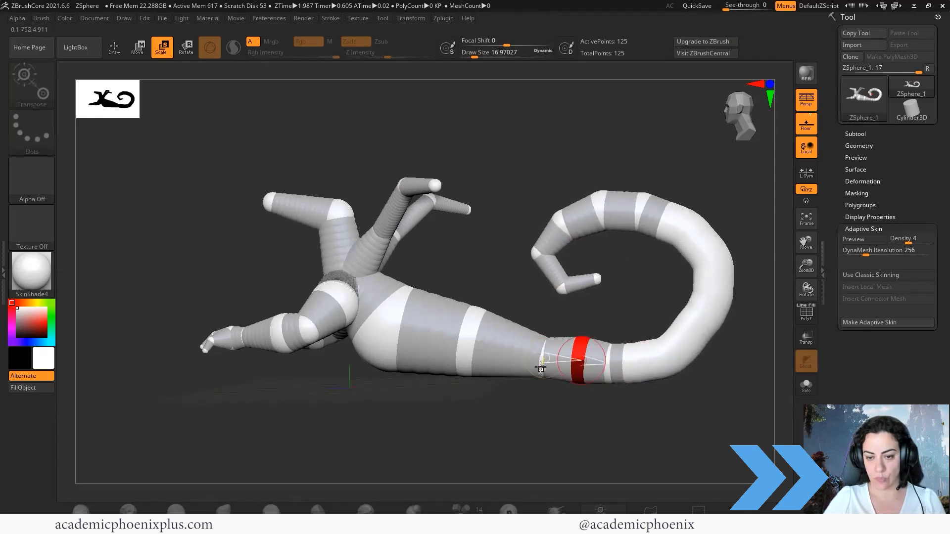
# Enlarge the tail-base sphere to thicken the tail where it meets the body
pyautogui.moveTo(540, 363); pyautogui.dragTo(612, 364)
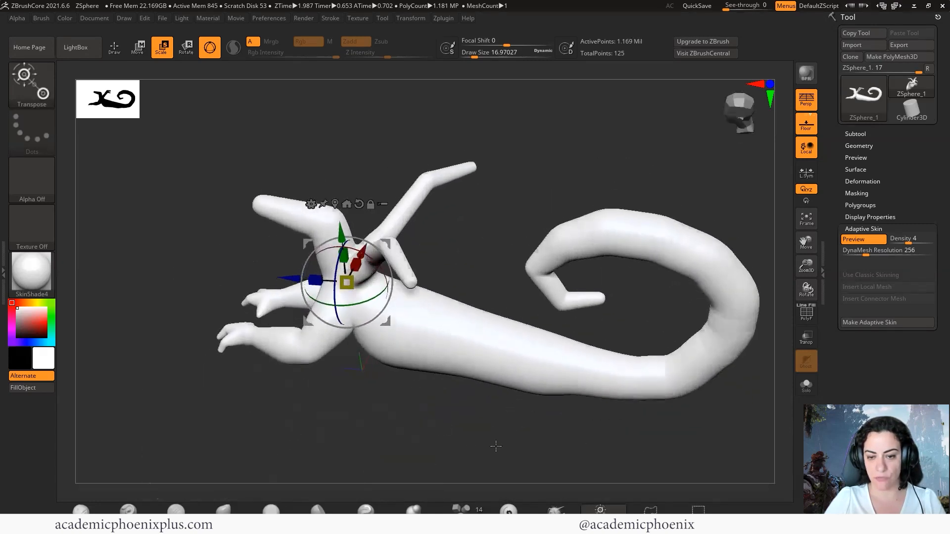
# Toggle the skinned preview on and off while reshaping the tail base, ending in sphere view
pyautogui.click(853, 239)
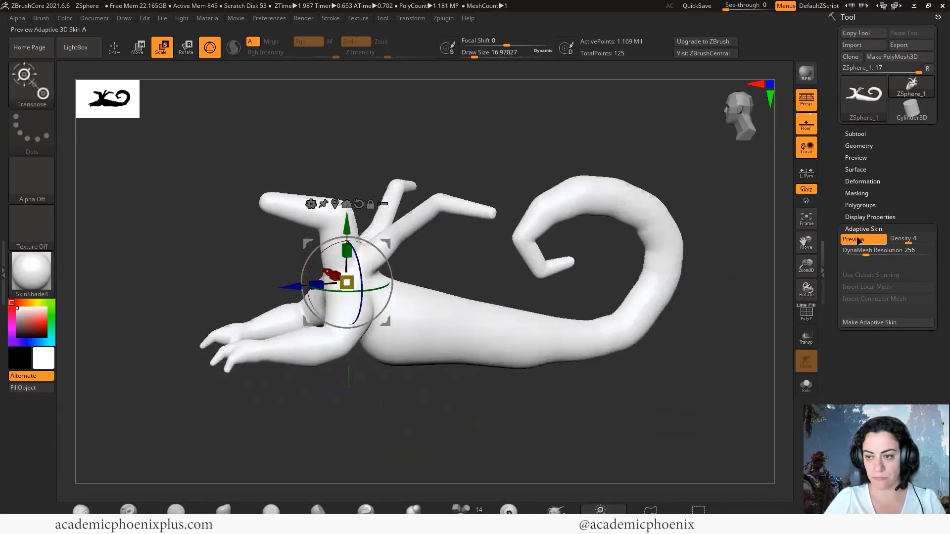
pyautogui.click(854, 238)
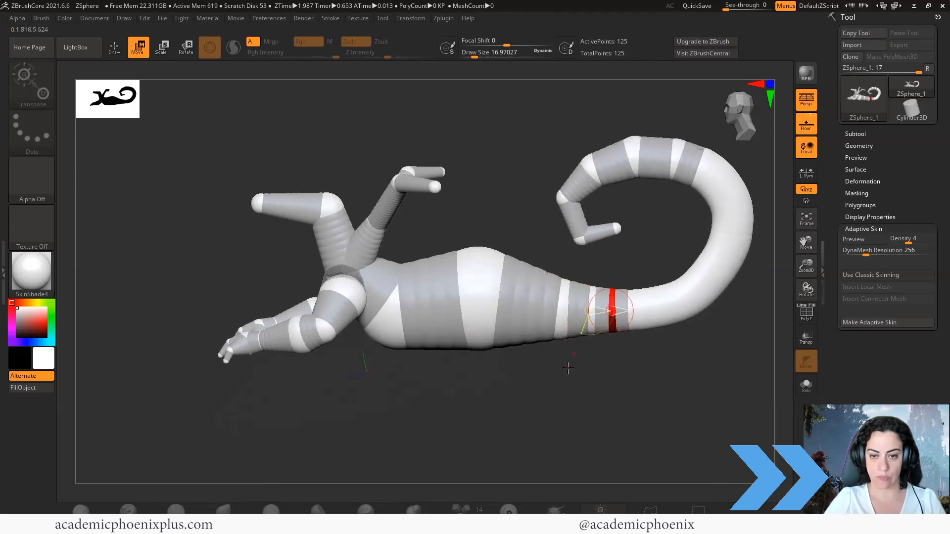
pyautogui.click(854, 238)
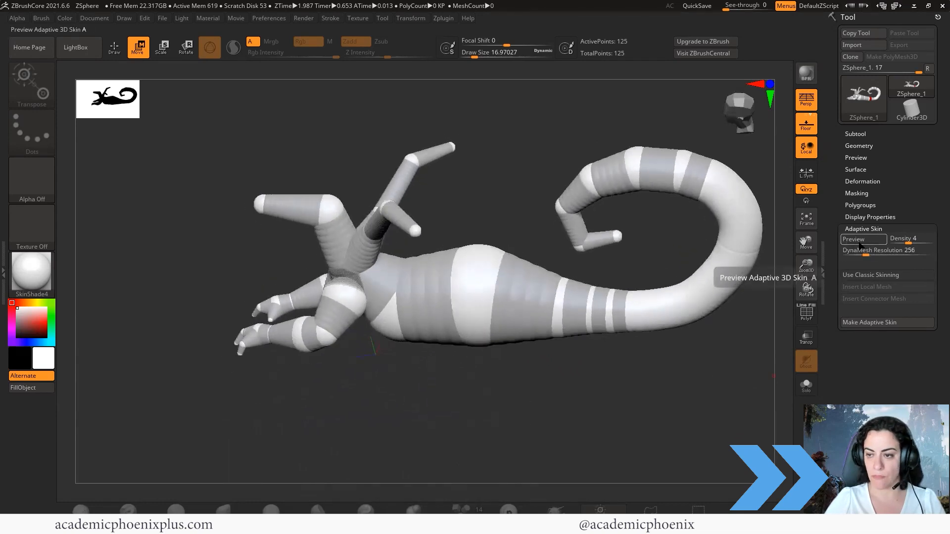
pyautogui.click(852, 238)
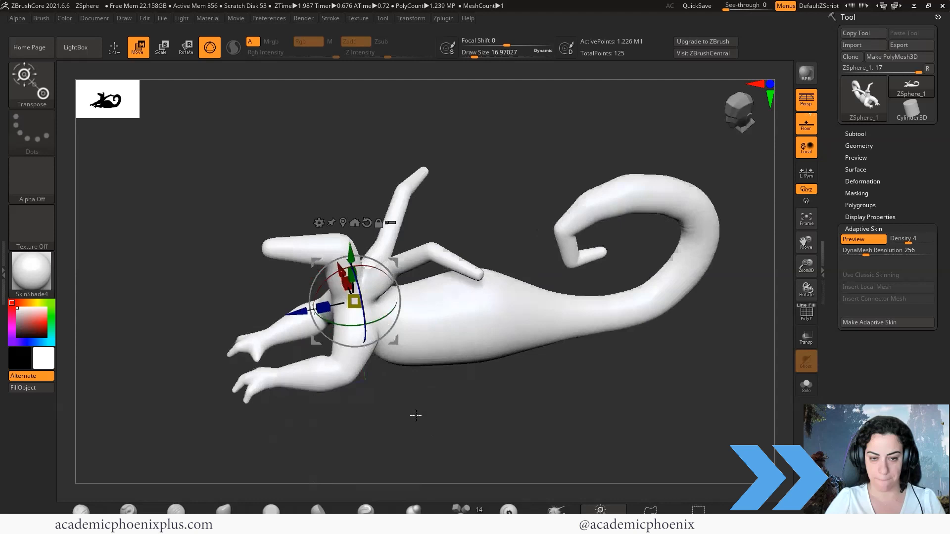
pyautogui.click(854, 238)
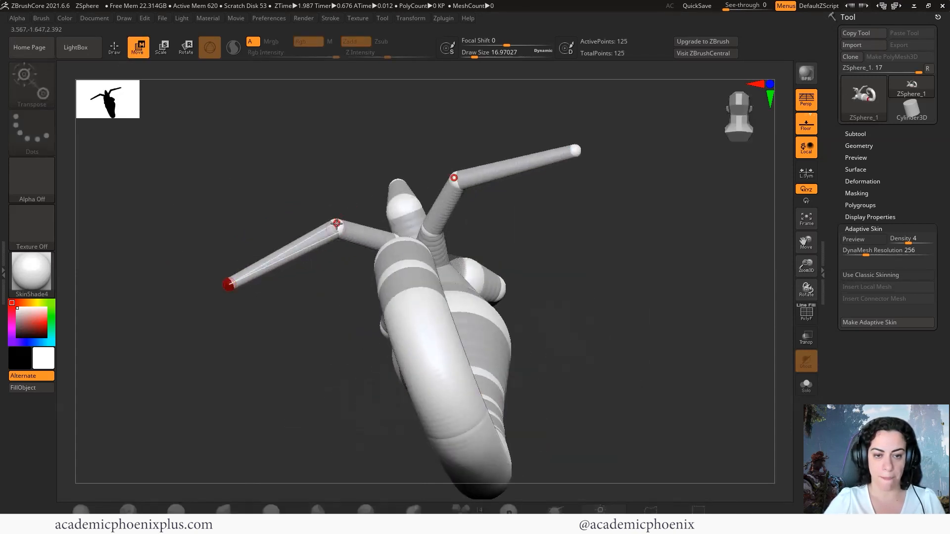
# Drag a thin upper limb's tip sphere to a new position and orbit to check it
pyautogui.moveTo(339, 227); pyautogui.dragTo(378, 309)
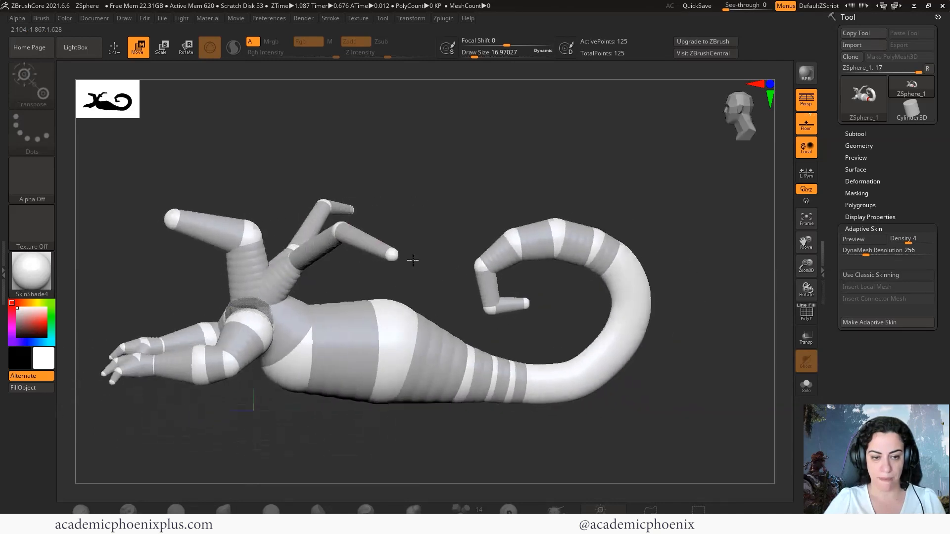
pyautogui.moveTo(412, 261); pyautogui.dragTo(394, 269)
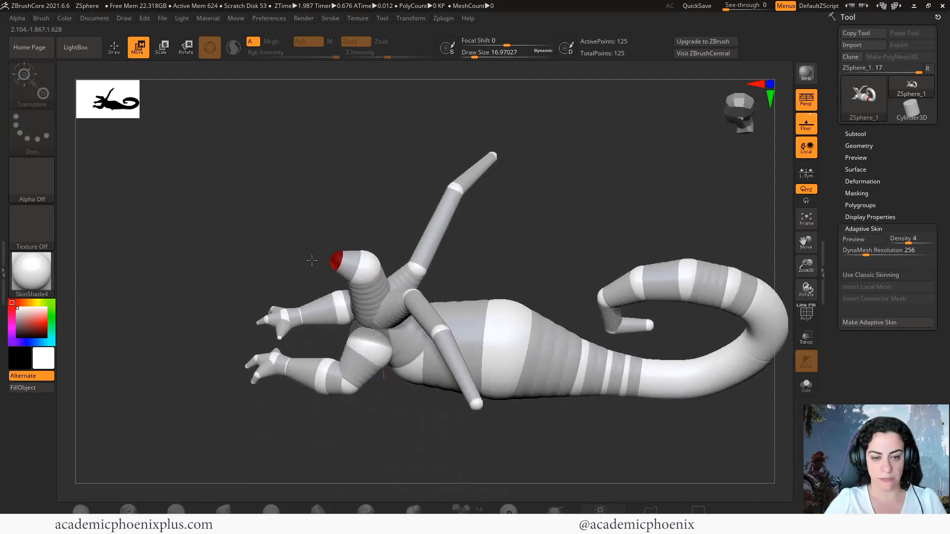
# Add a sphere at the front of the head and stretch it forward into a snout
pyautogui.click(161, 47)
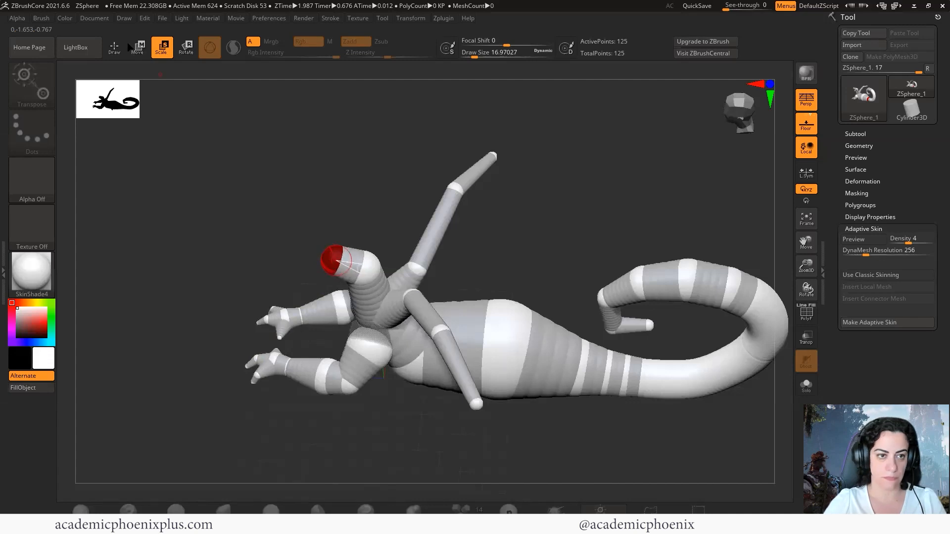
pyautogui.click(113, 47)
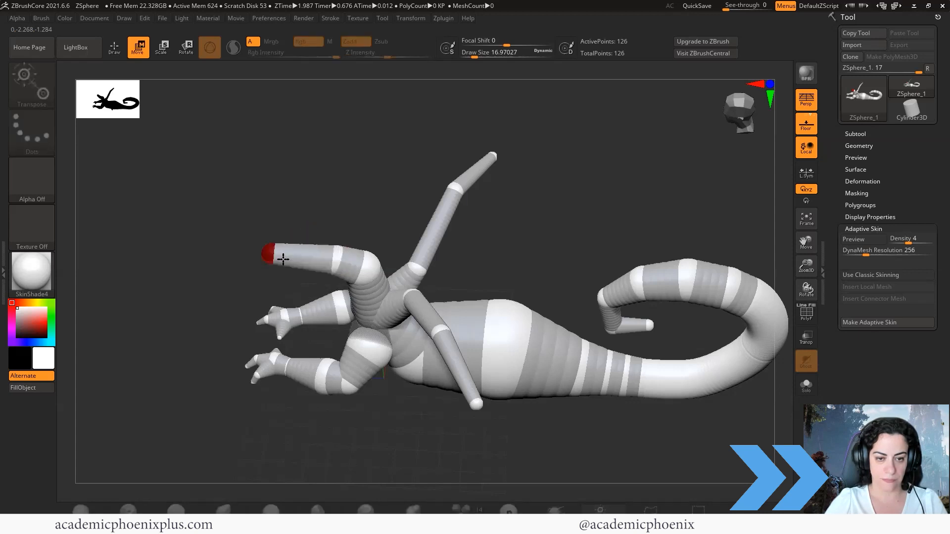
pyautogui.moveTo(283, 260); pyautogui.dragTo(305, 249)
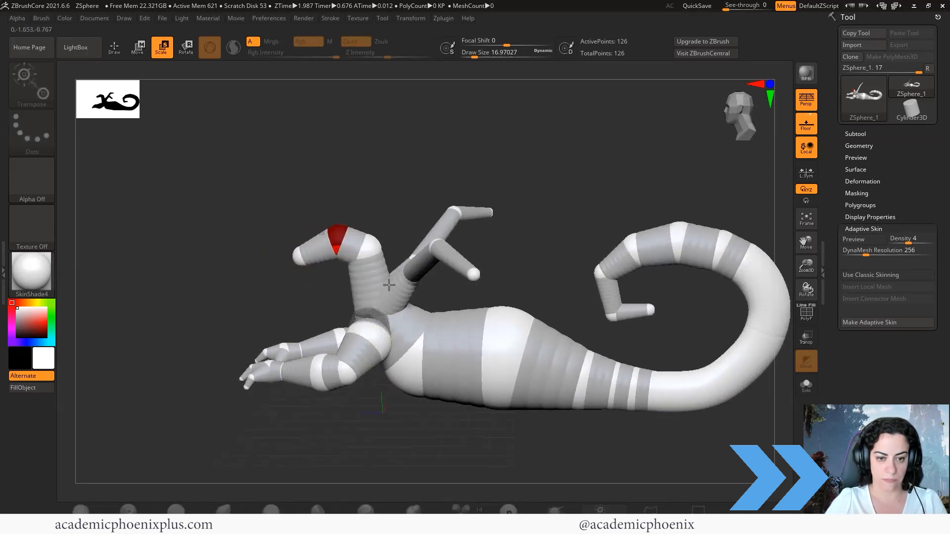
pyautogui.click(853, 238)
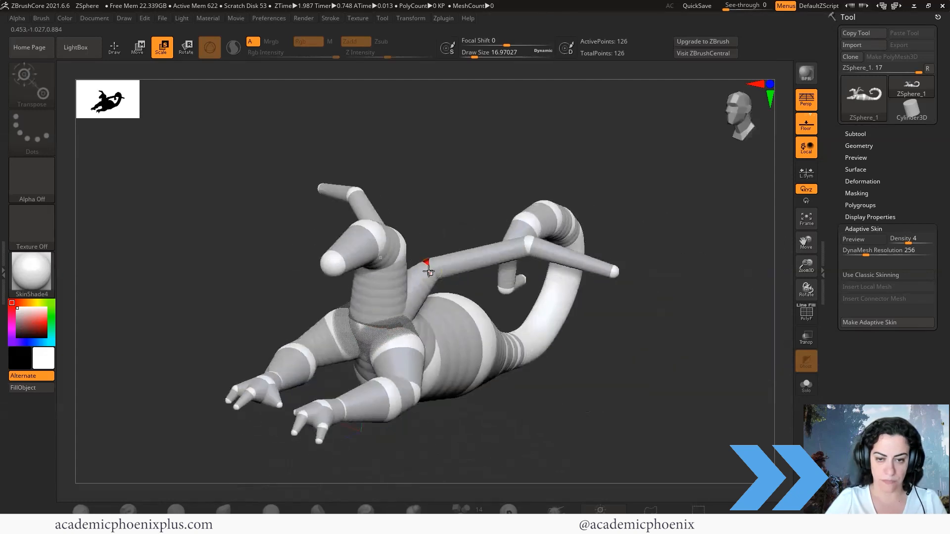
pyautogui.moveTo(426, 265); pyautogui.dragTo(463, 329)
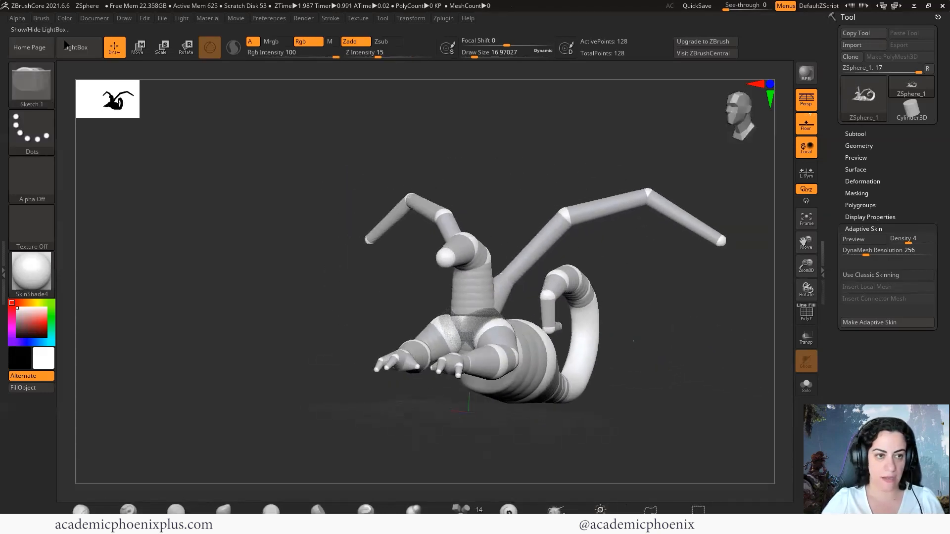
# Insert new ZSpheres along the creature's neck in Draw mode
pyautogui.click(469, 291)
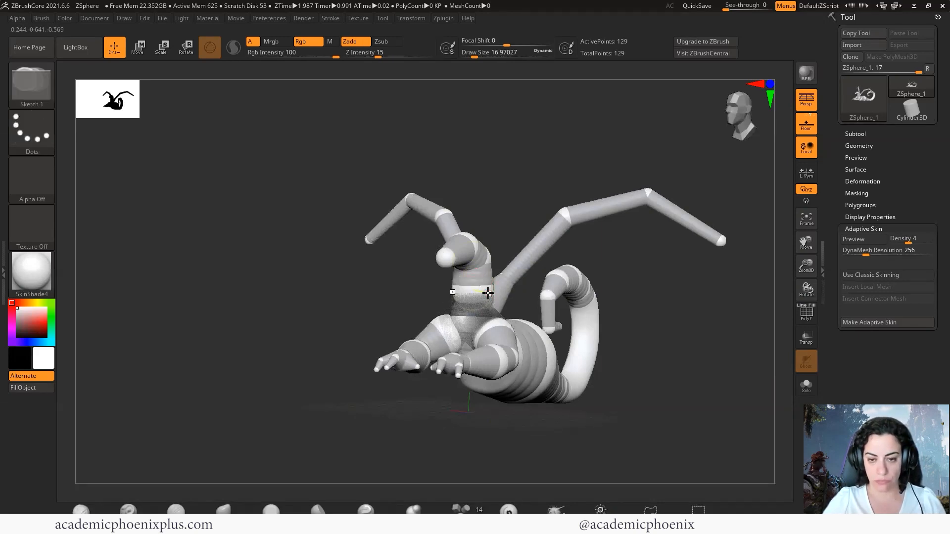
pyautogui.click(162, 48)
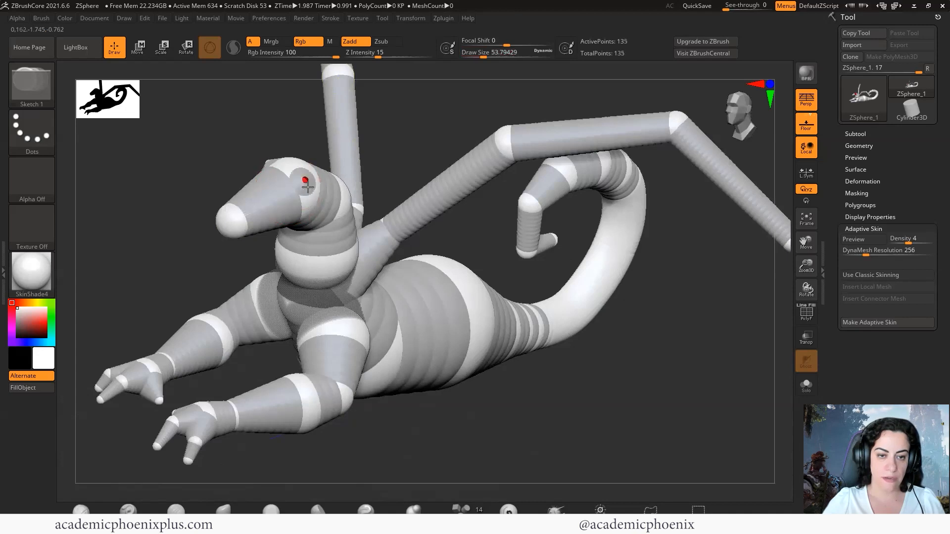
# Pull two antenna spheres up from the top of the head and resize their tips
pyautogui.moveTo(303, 188); pyautogui.dragTo(342, 173)
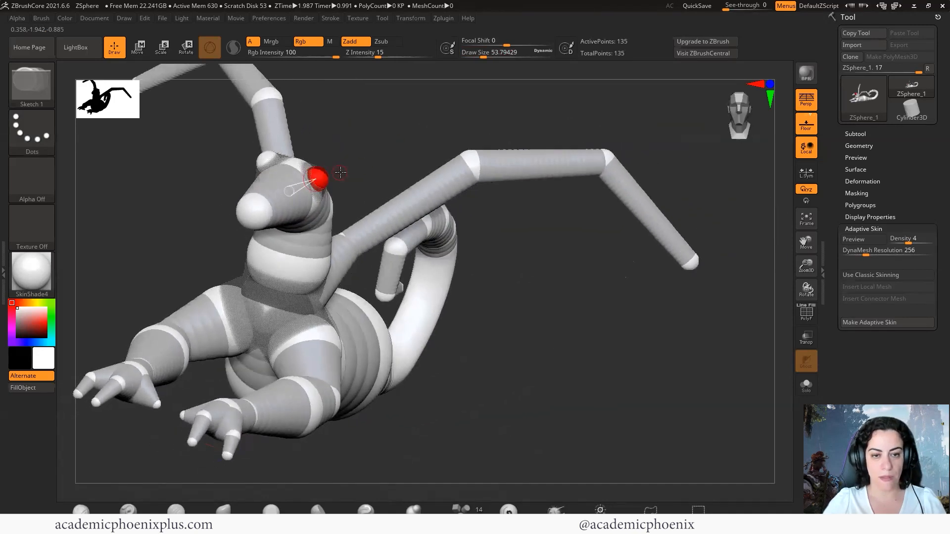
pyautogui.click(137, 47)
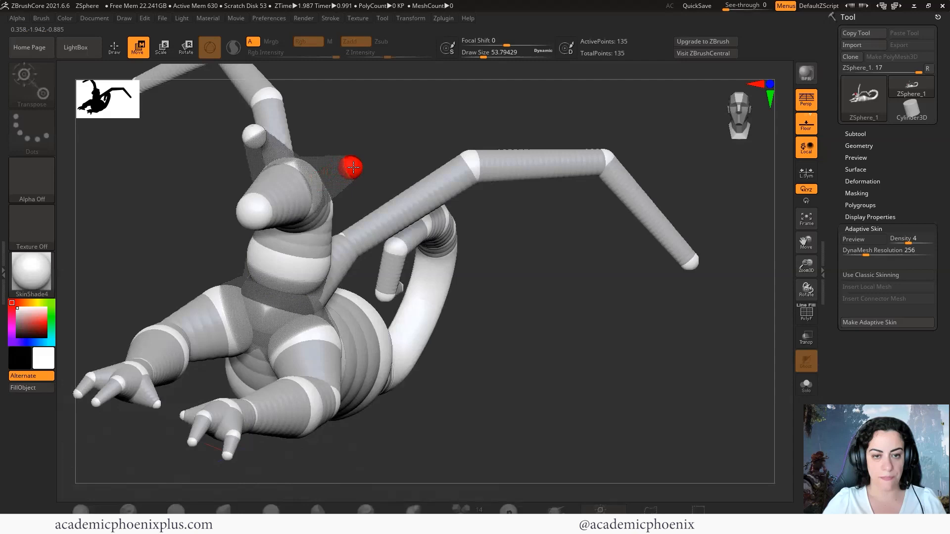
pyautogui.click(161, 47)
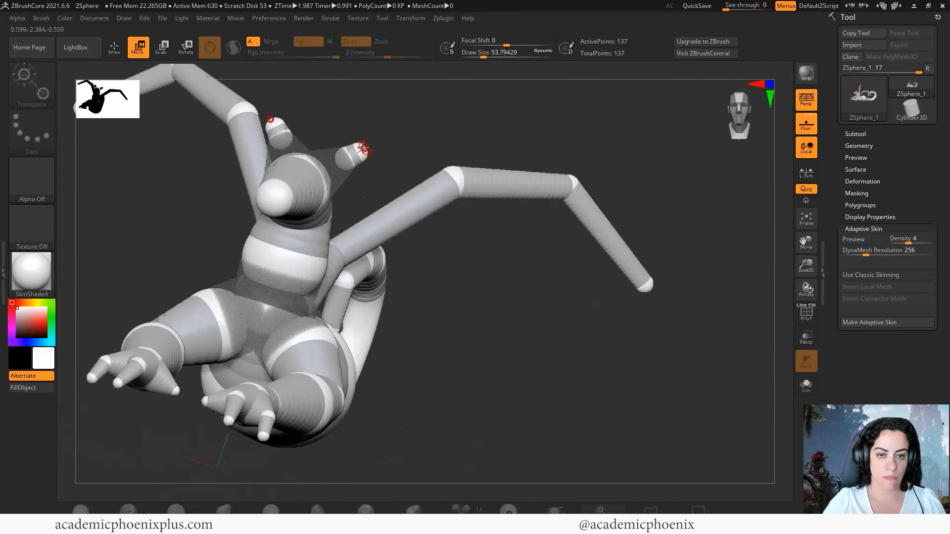
pyautogui.click(162, 48)
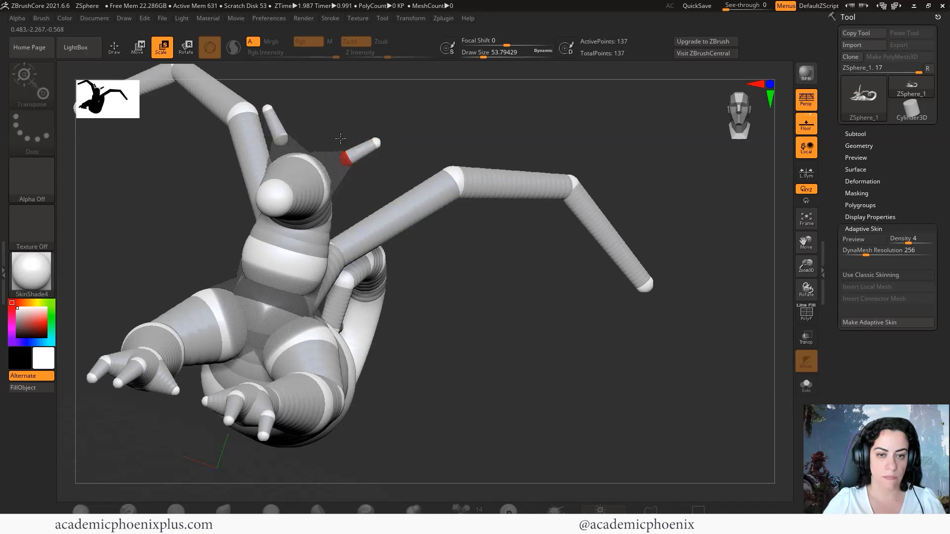
pyautogui.click(138, 48)
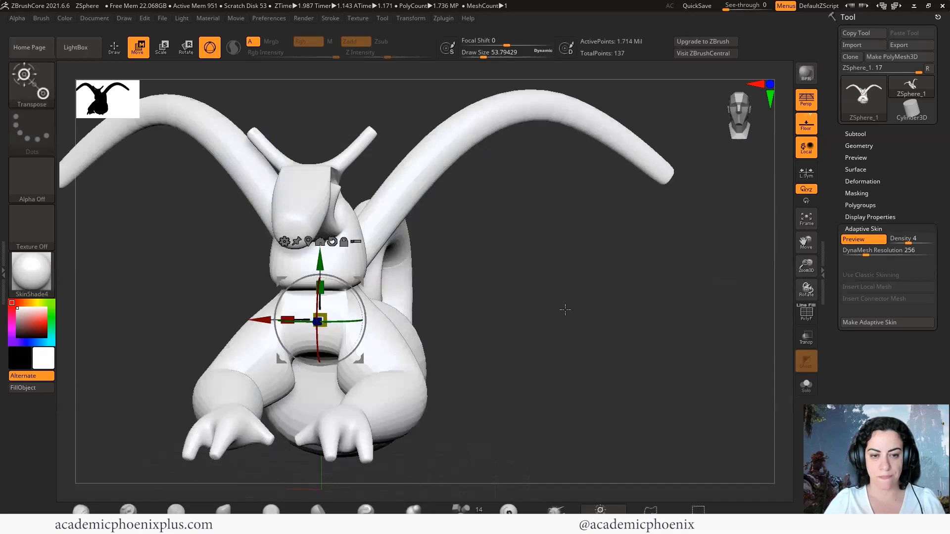
# Move the chest sphere up toward the neck and check it in the Adaptive Skin preview
pyautogui.moveTo(563, 310); pyautogui.dragTo(590, 321)
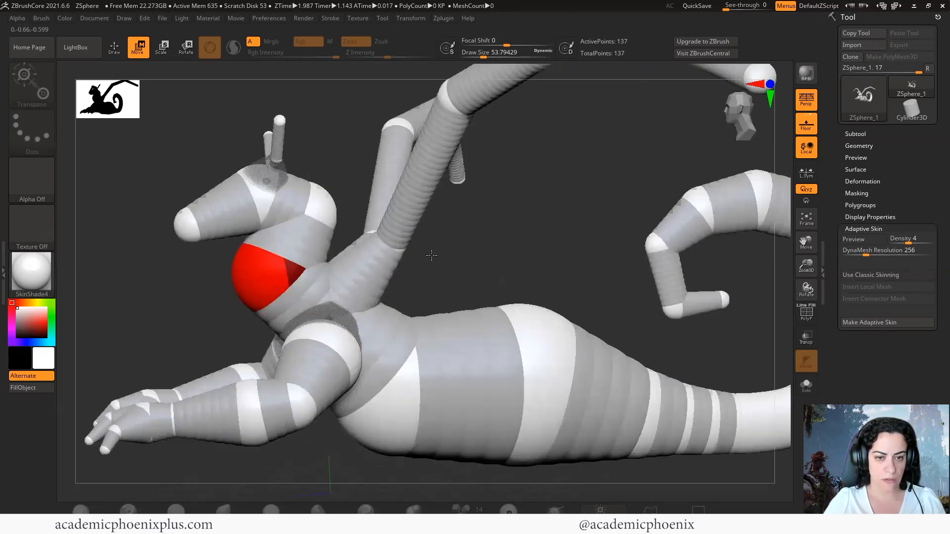
pyautogui.moveTo(430, 254); pyautogui.dragTo(327, 210)
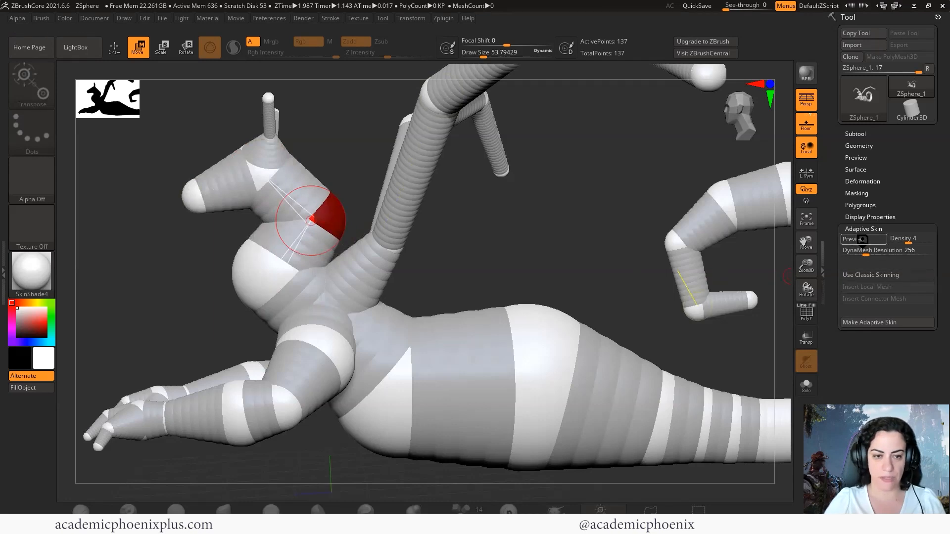
pyautogui.click(854, 238)
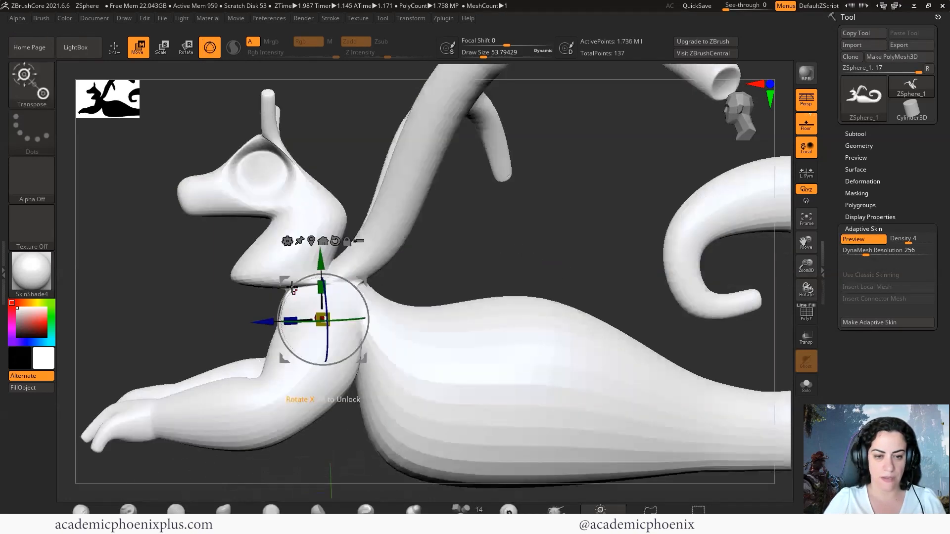
pyautogui.click(853, 239)
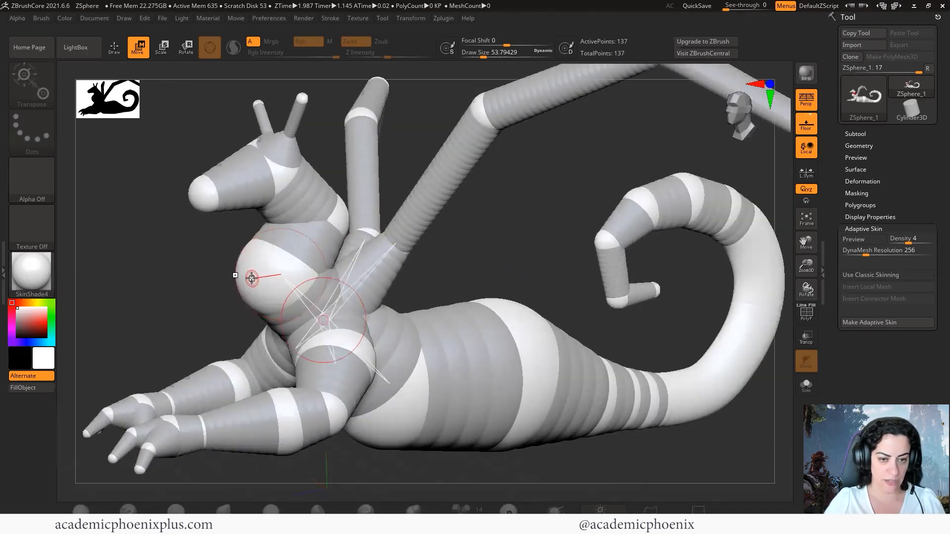
# Delete the extra chest sphere and nudge the shoulder joint sphere into place
pyautogui.click(114, 48)
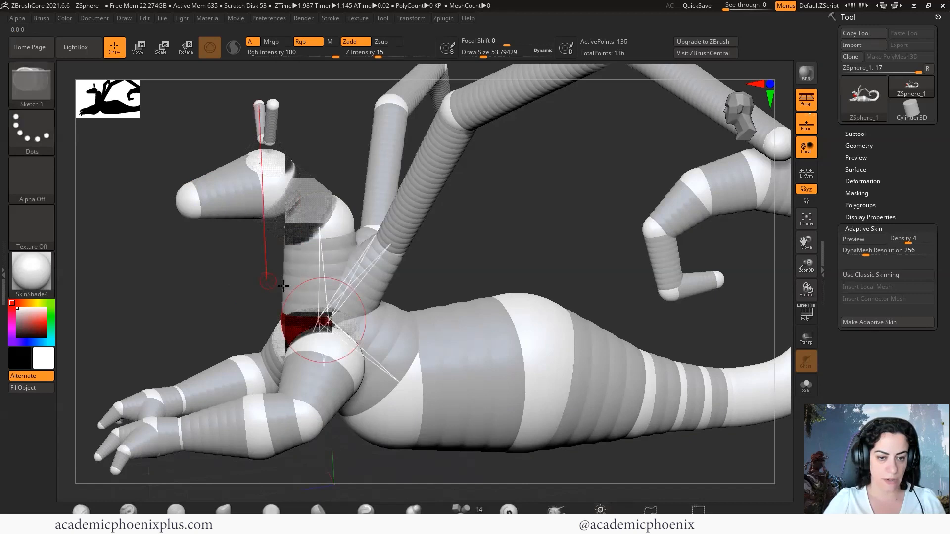
pyautogui.click(137, 46)
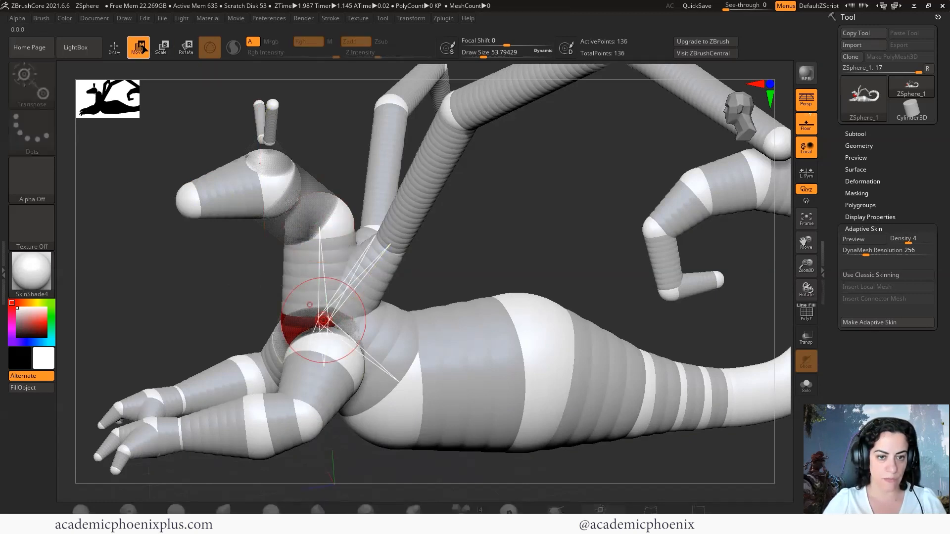
pyautogui.moveTo(324, 321); pyautogui.dragTo(332, 240)
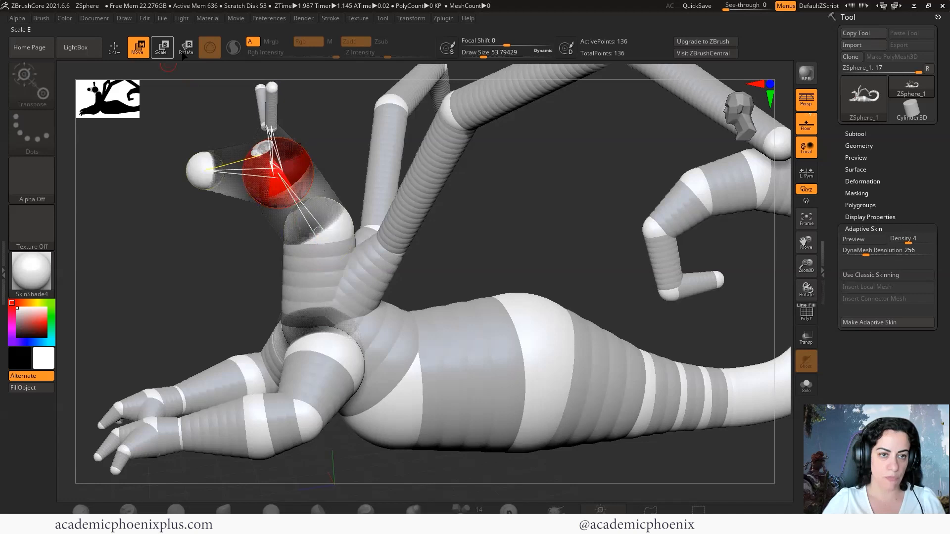
# Rotate the head sphere to tilt it downward and preview the skinned creature
pyautogui.click(186, 48)
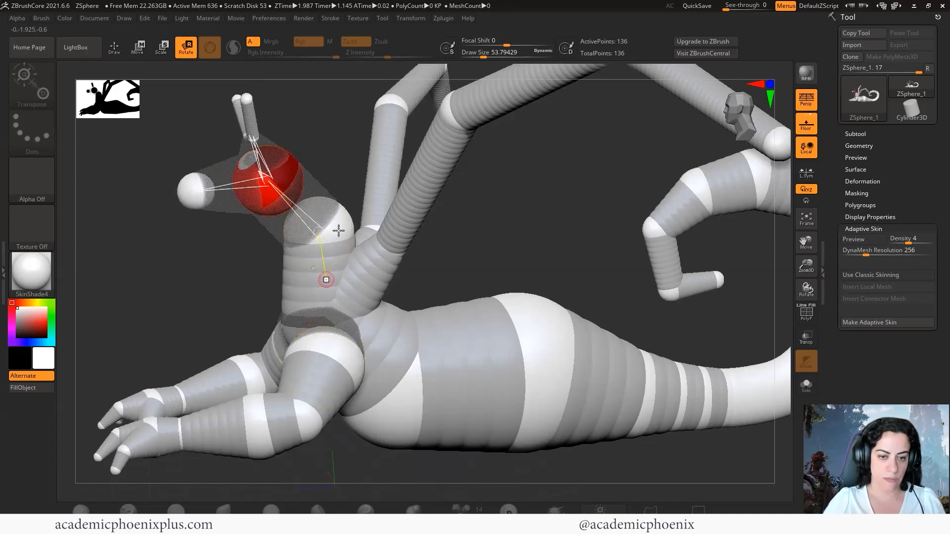
pyautogui.moveTo(302, 278); pyautogui.dragTo(303, 297)
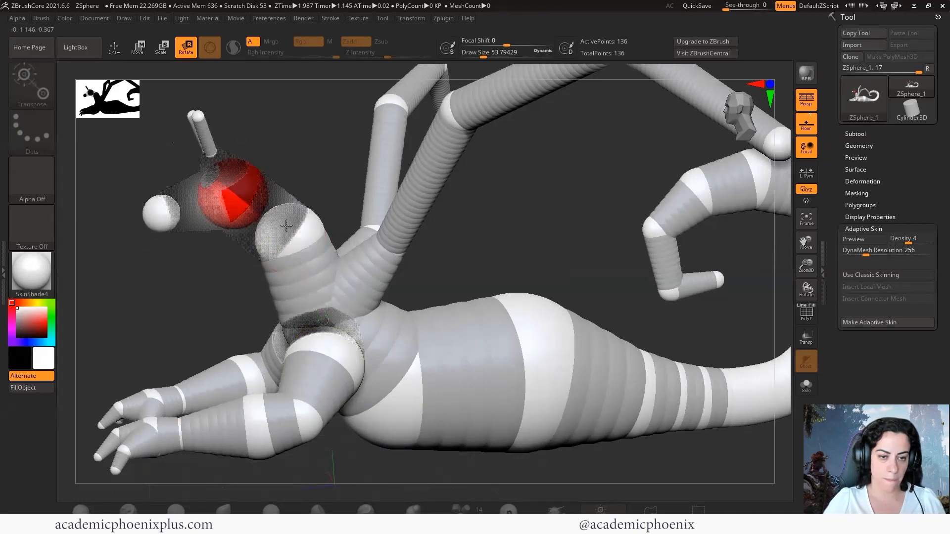
pyautogui.click(137, 47)
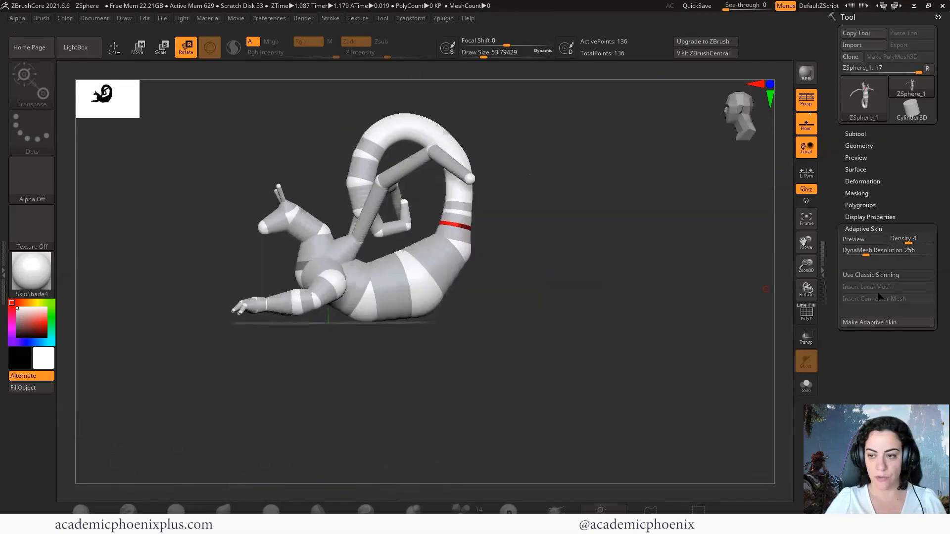
pyautogui.click(853, 239)
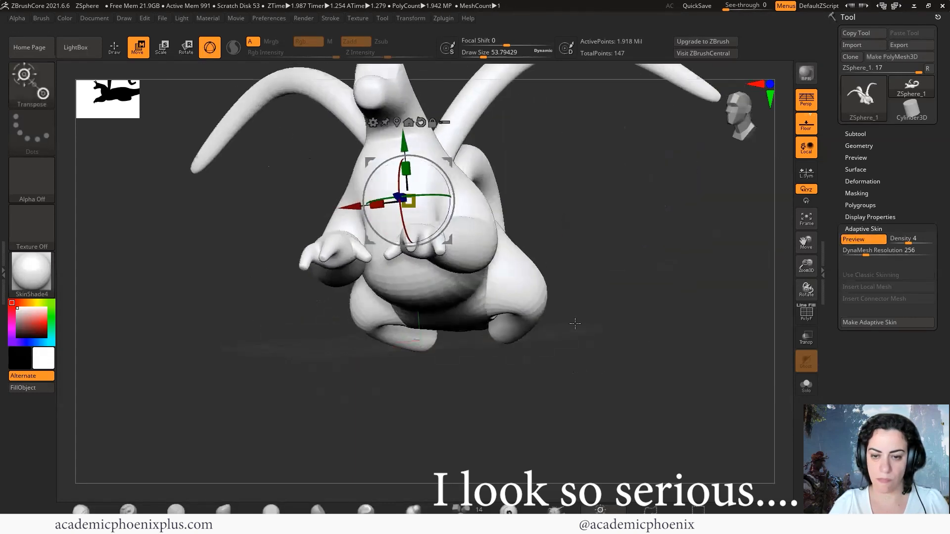
# Turn the view around the creature to inspect the new hind legs
pyautogui.moveTo(575, 324); pyautogui.dragTo(756, 248)
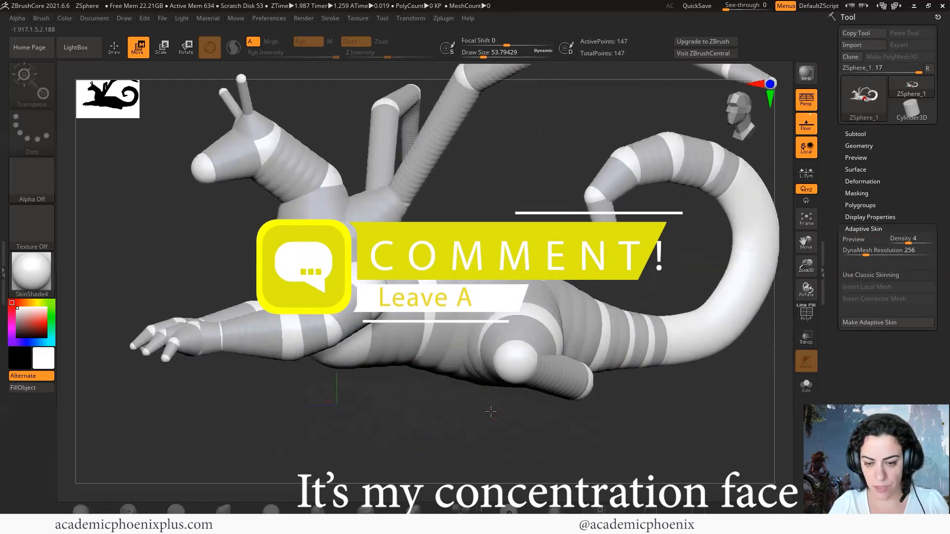
pyautogui.click(114, 48)
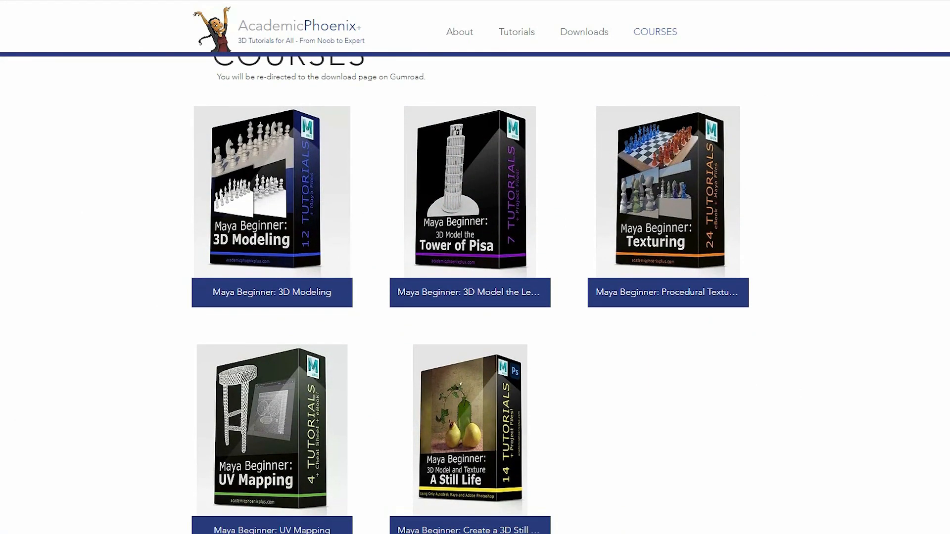
# Open the Maya still-life course page and scroll through its description
pyautogui.click(469, 431)
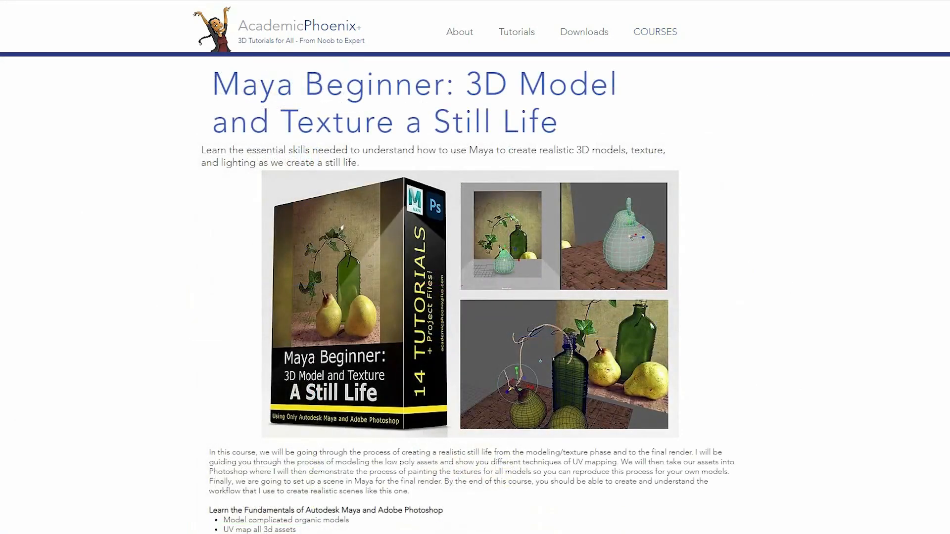
pyautogui.scroll(-3)
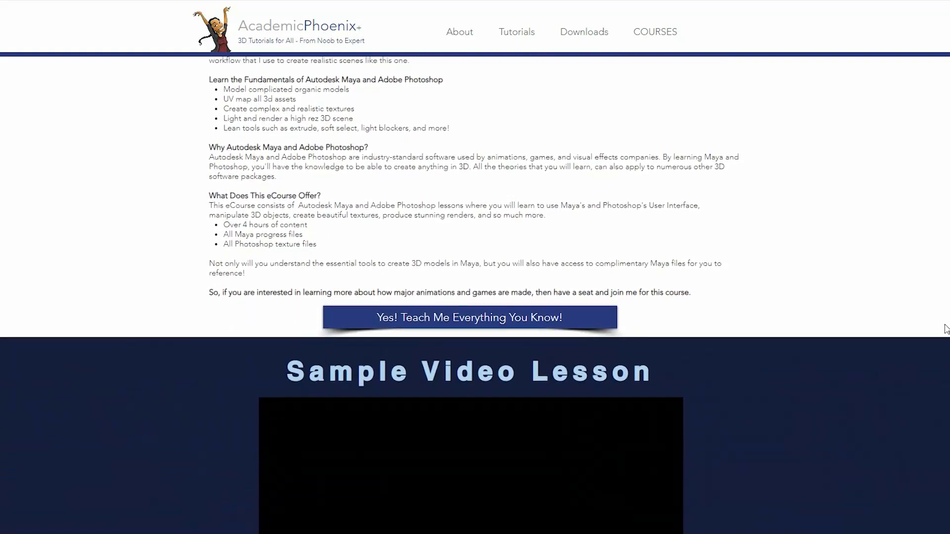